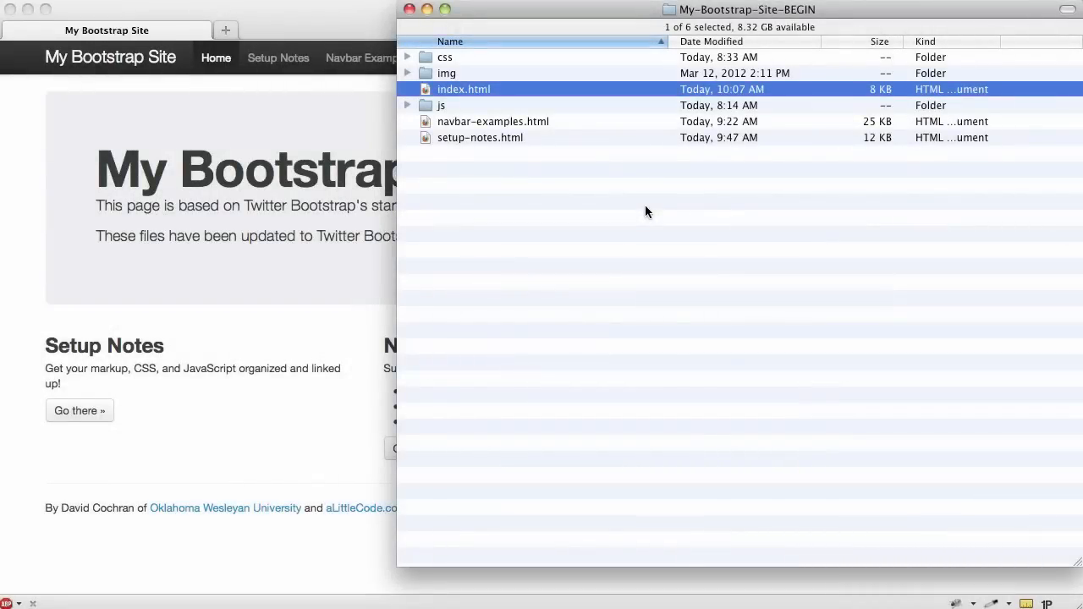
mouse_move(485, 92)
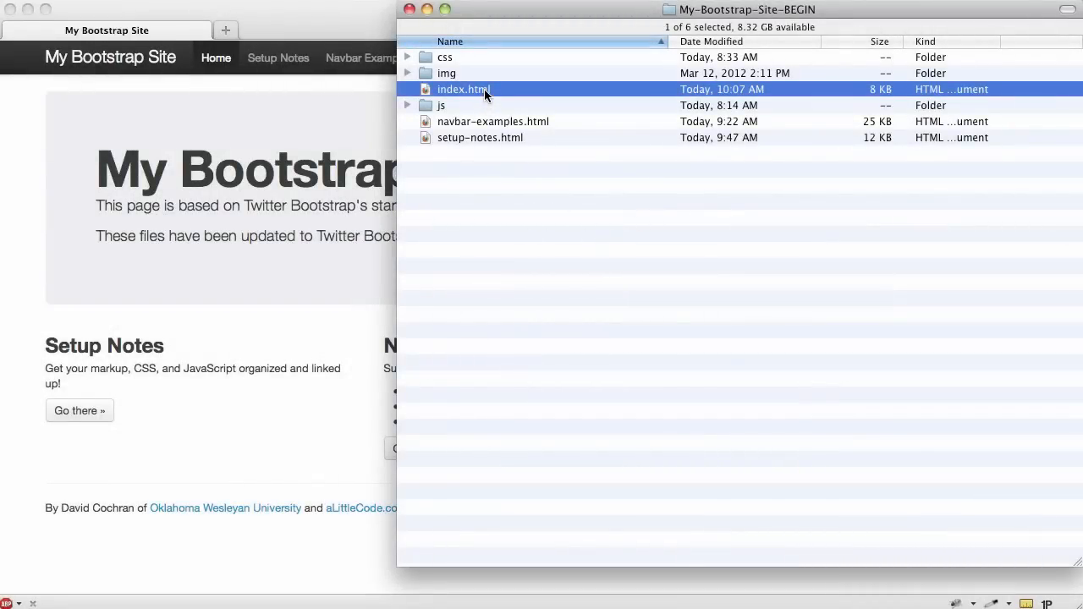
mouse_move(533, 220)
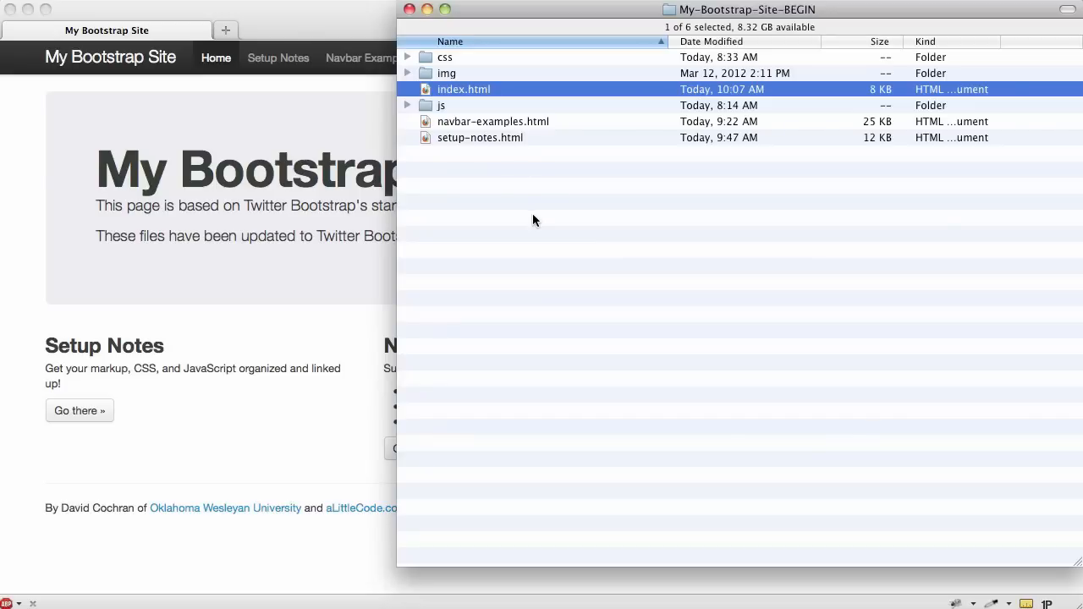
mouse_move(462, 89)
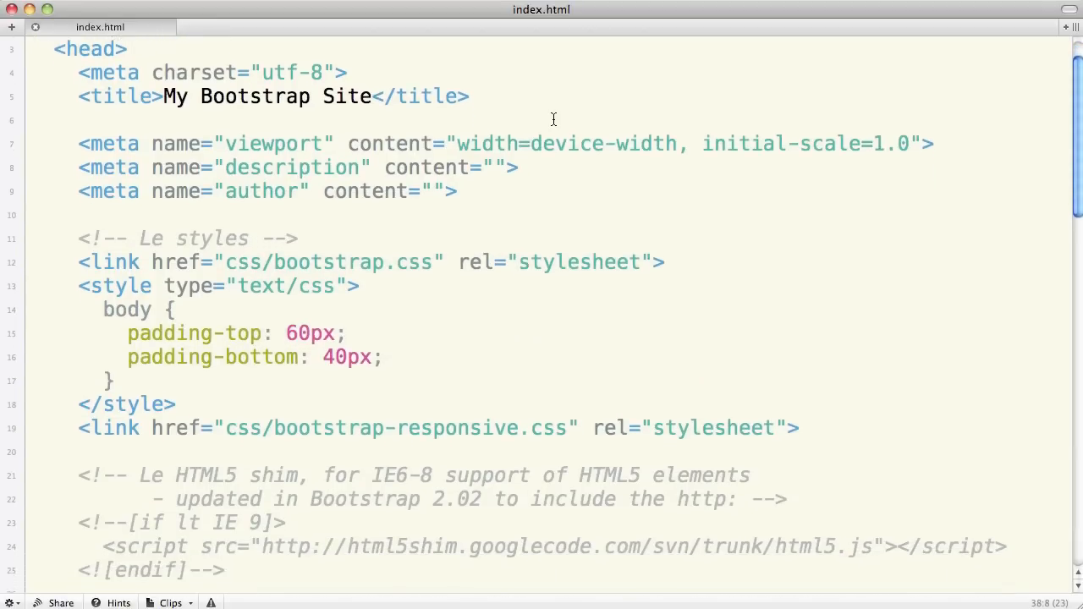
- Try moving the bootstrap-responsive link above the style block, undo it, and switch to the site files
scroll(down, 3)
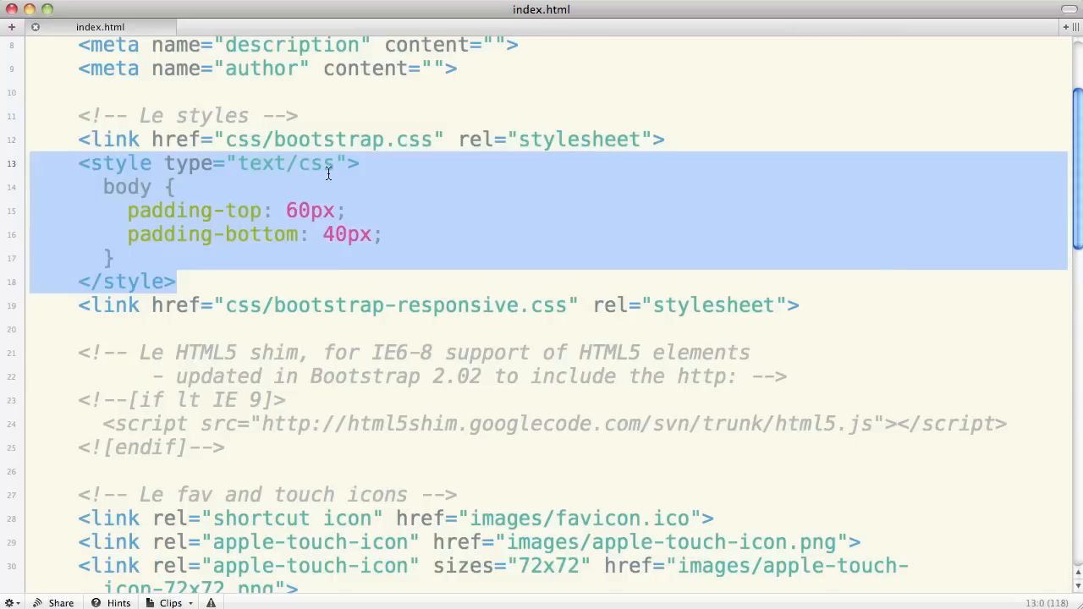
mouse_move(589, 235)
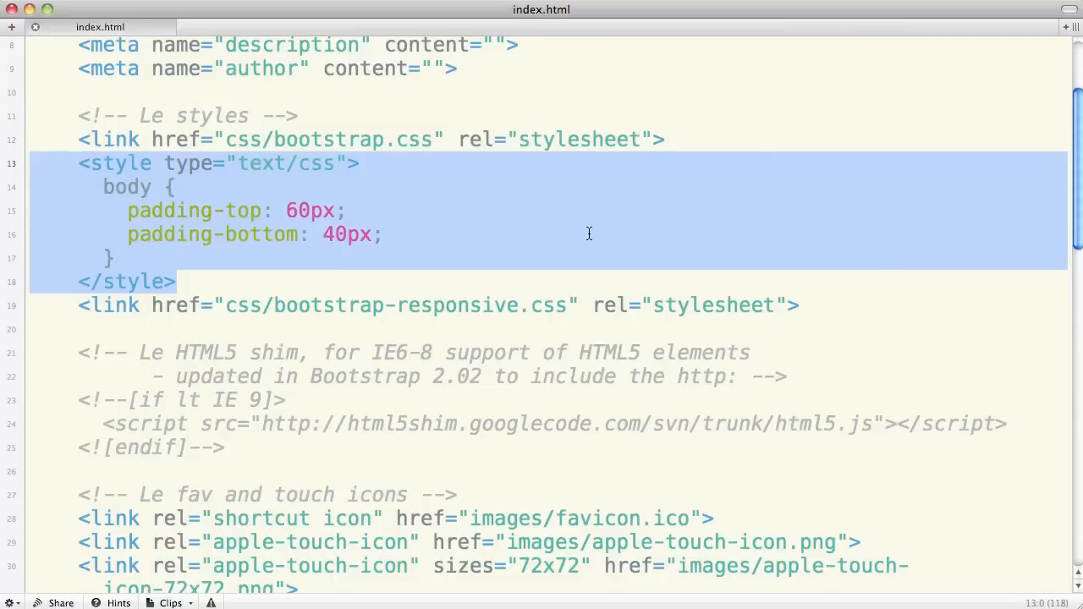
double_click(718, 306)
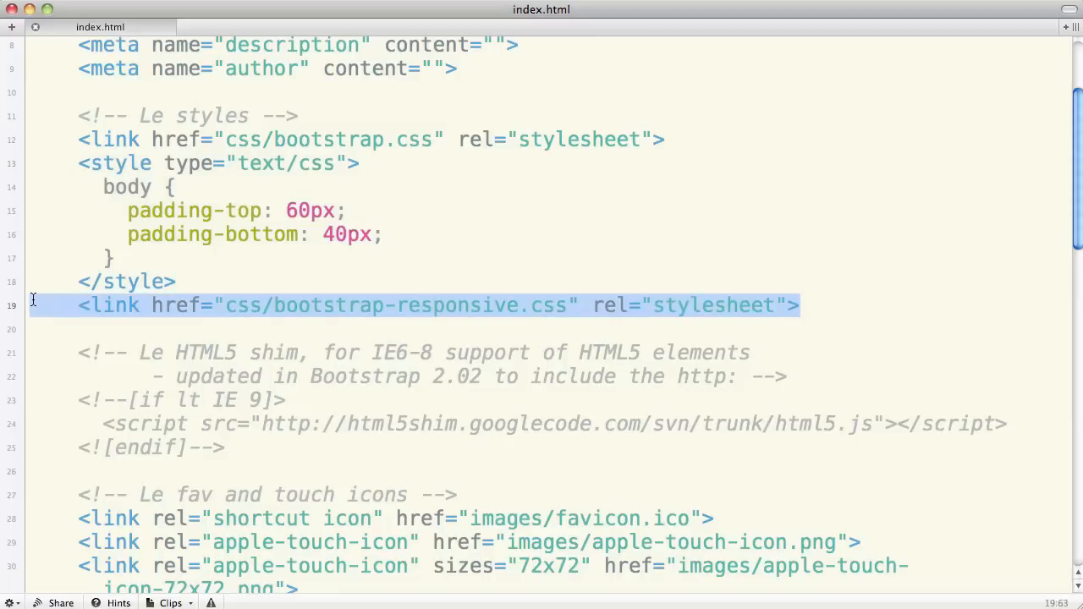
mouse_move(239, 262)
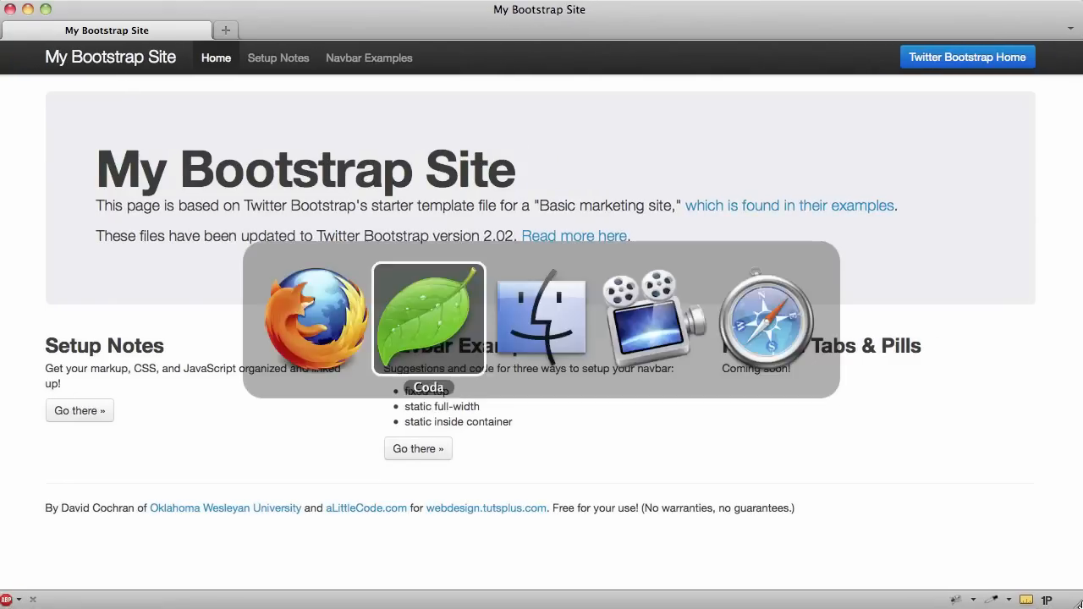
click(428, 317)
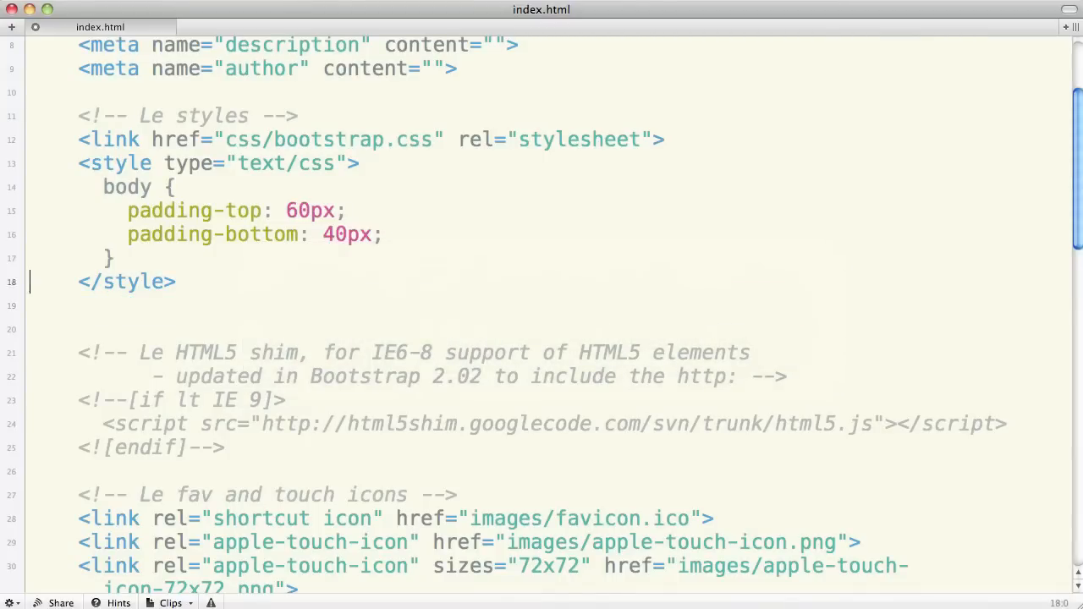
key(Return)
text(<link href="css/bootstrap-responsive.css" rel="stylesheet">)
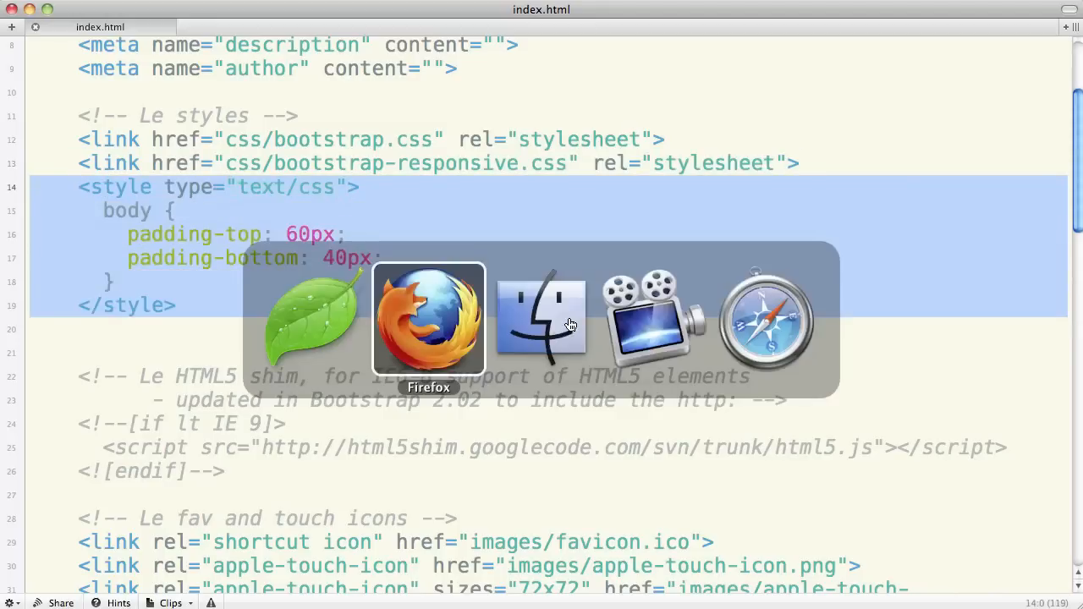
click(428, 317)
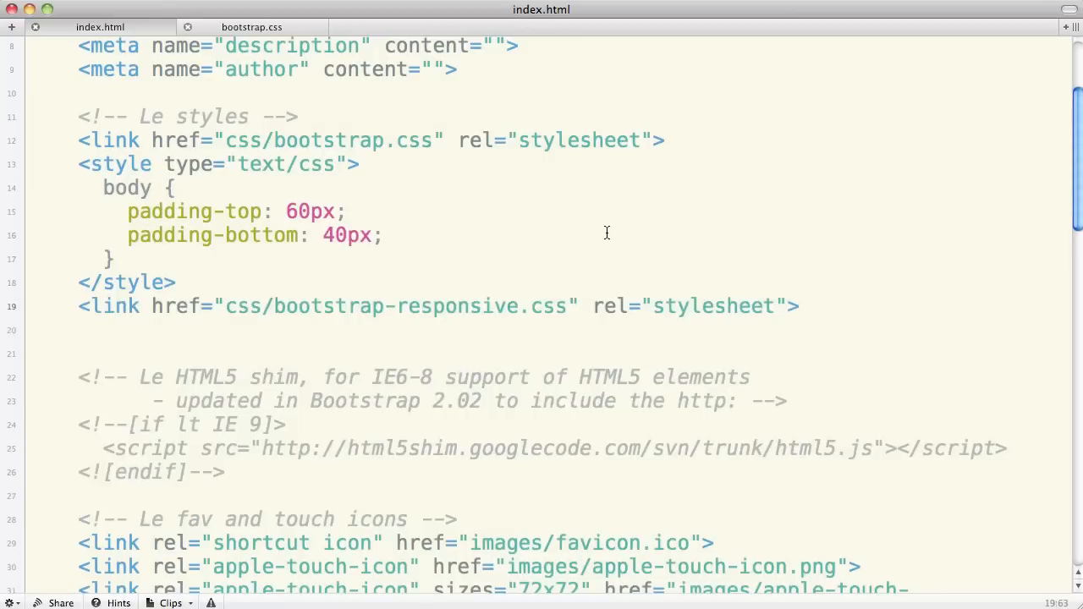
- Select the navbar, navbar-inner and container divs, then expand the css folder and go to bootstrap.css
scroll(down, 3)
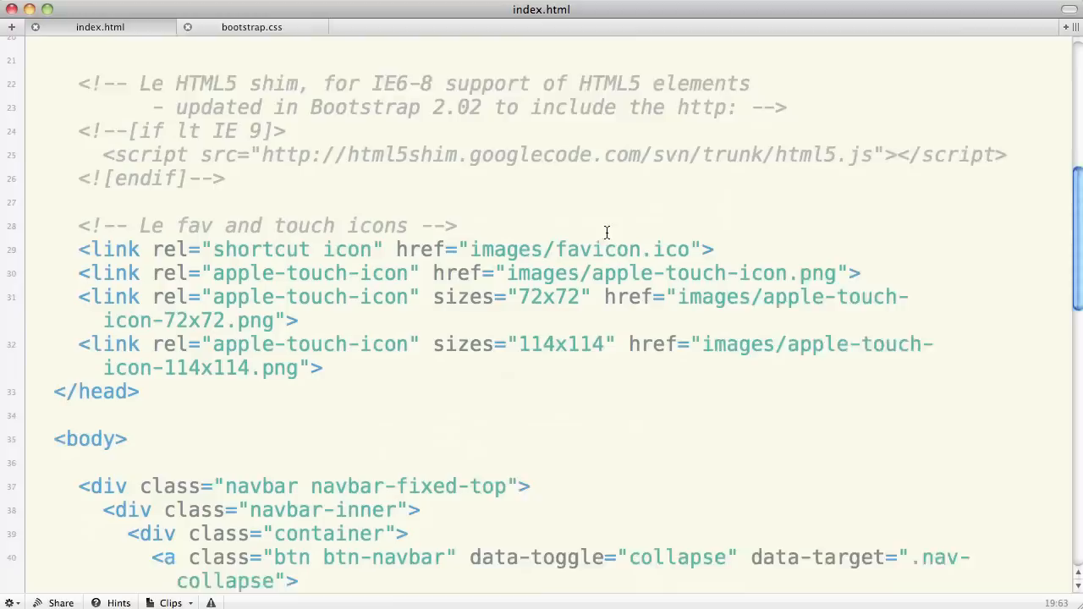
scroll(down, 3)
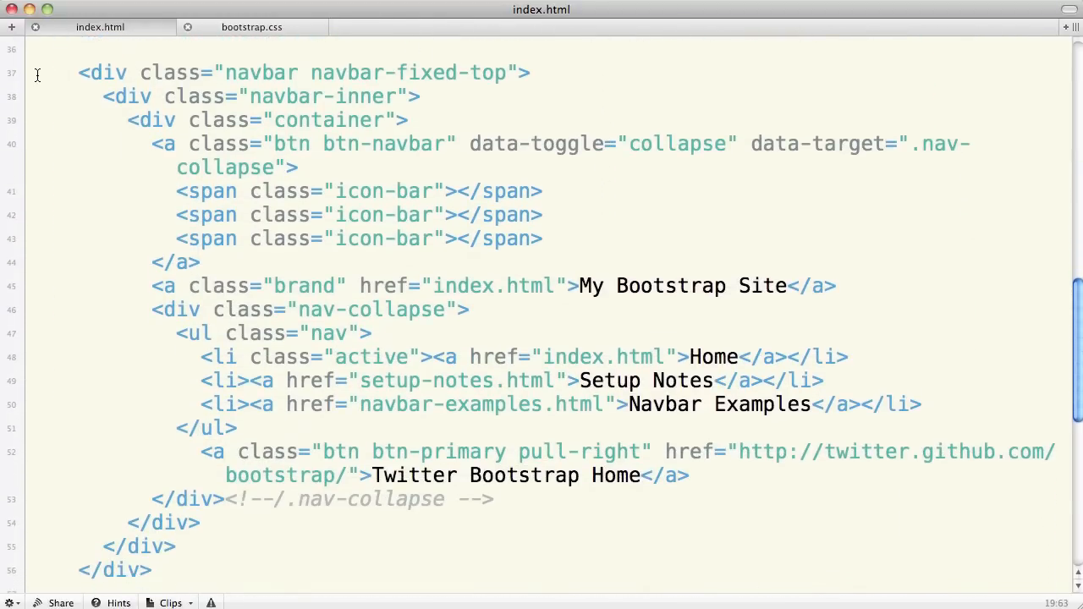
drag(37, 72, 30, 119)
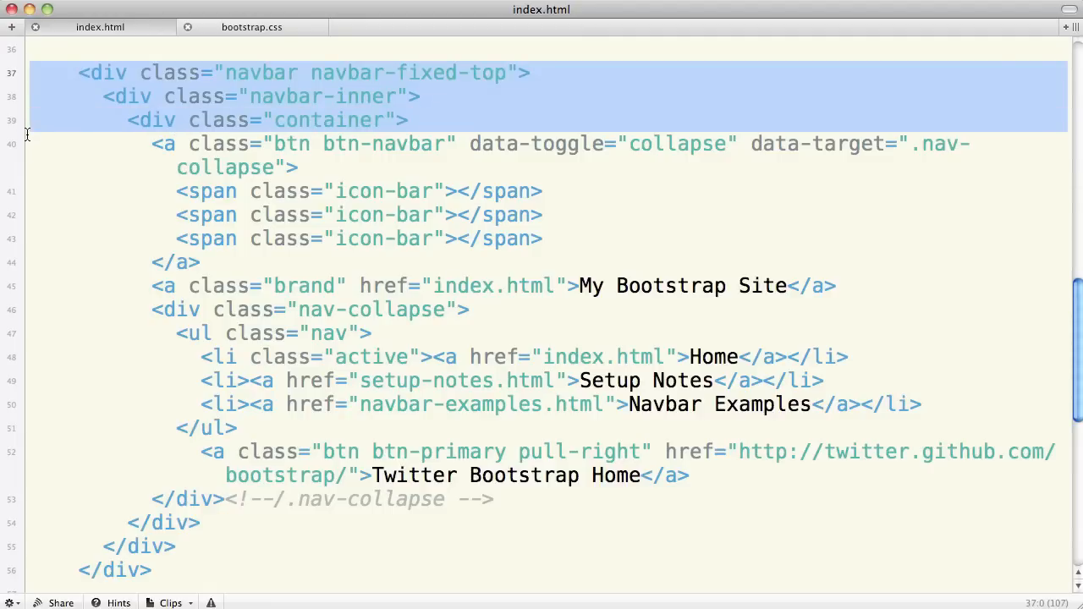
mouse_move(205, 183)
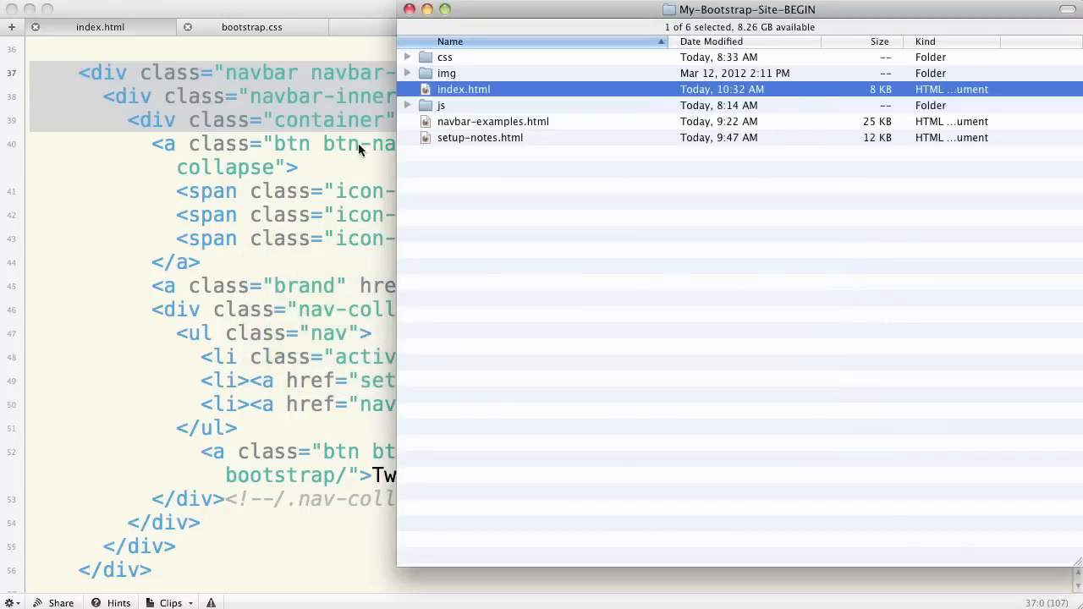
click(407, 56)
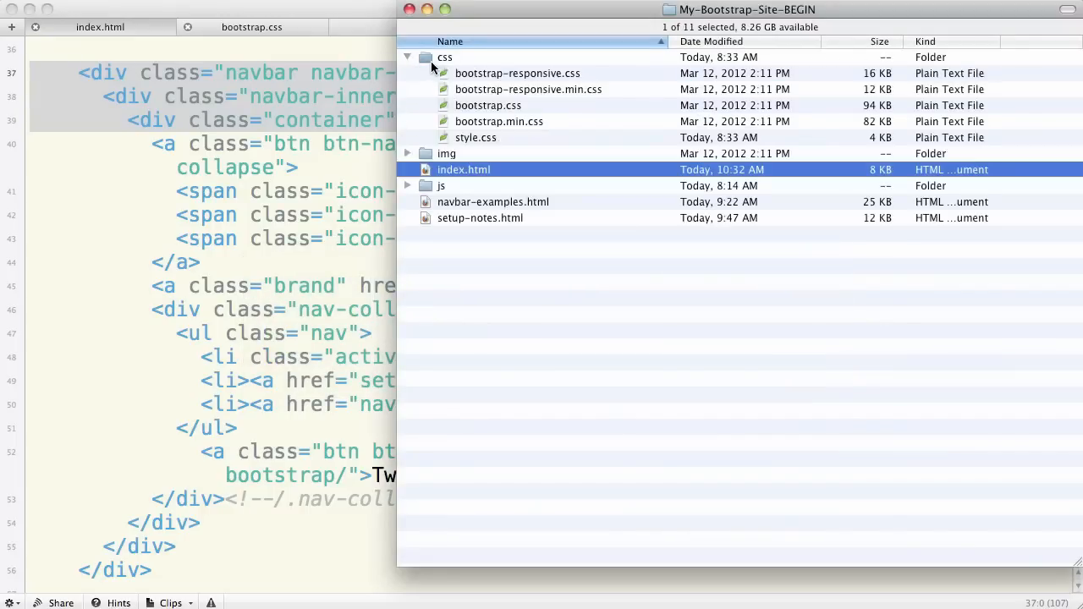
click(489, 105)
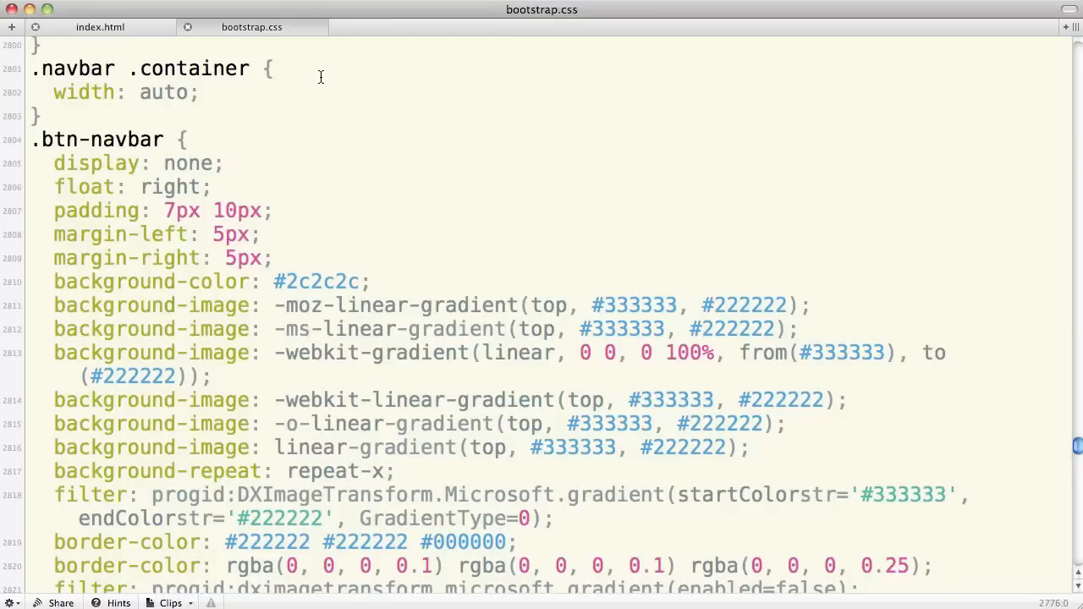
- Scroll bootstrap.css through the .navbar and .navbar-inner rules to the .btn-navbar hover and active states
scroll(up, 3)
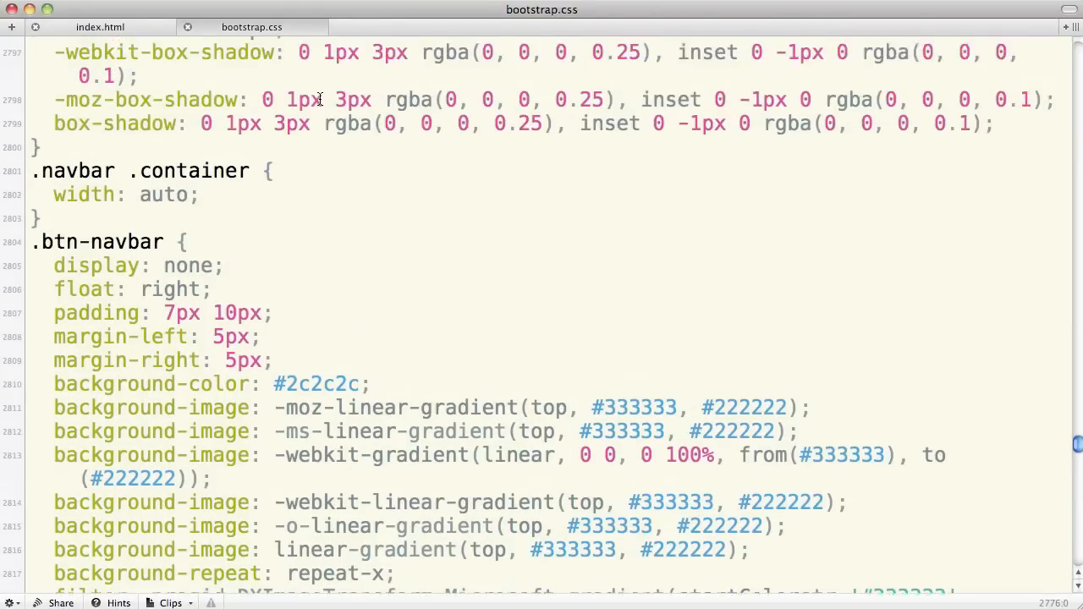
scroll(up, 3)
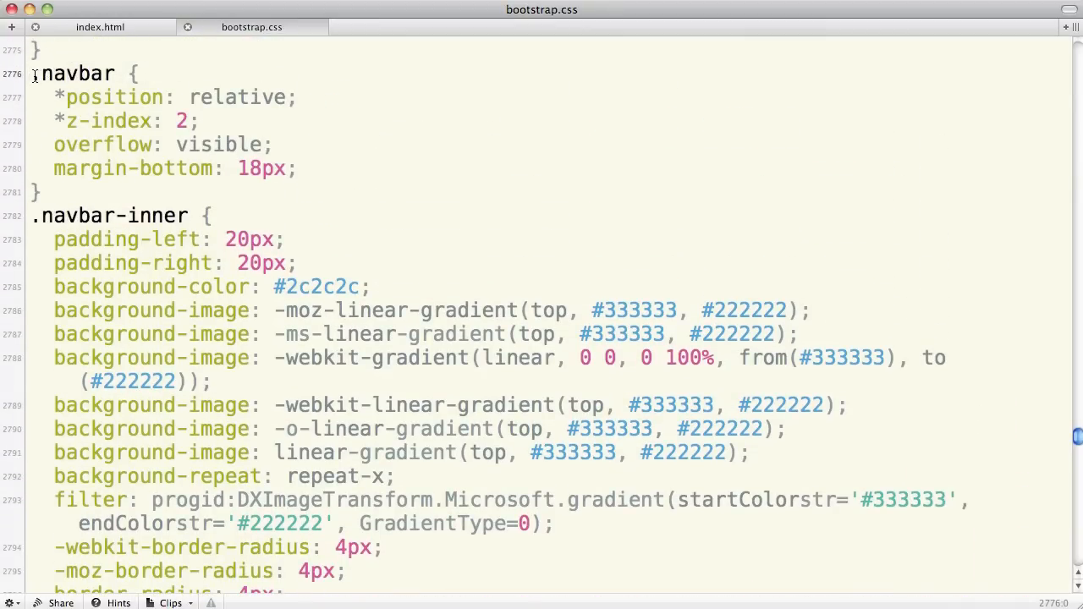
scroll(down, 3)
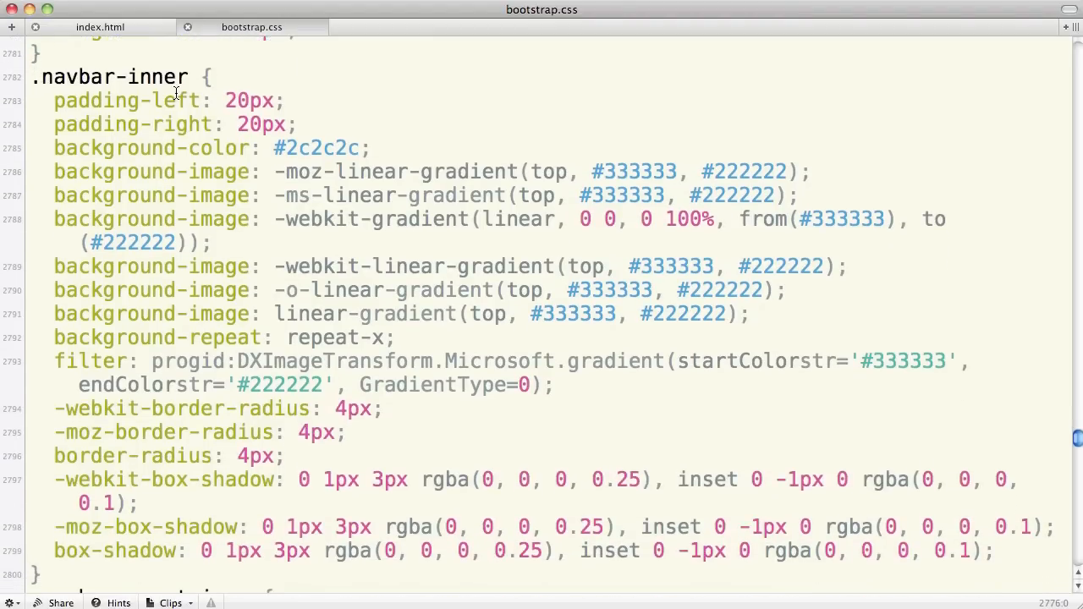
scroll(down, 3)
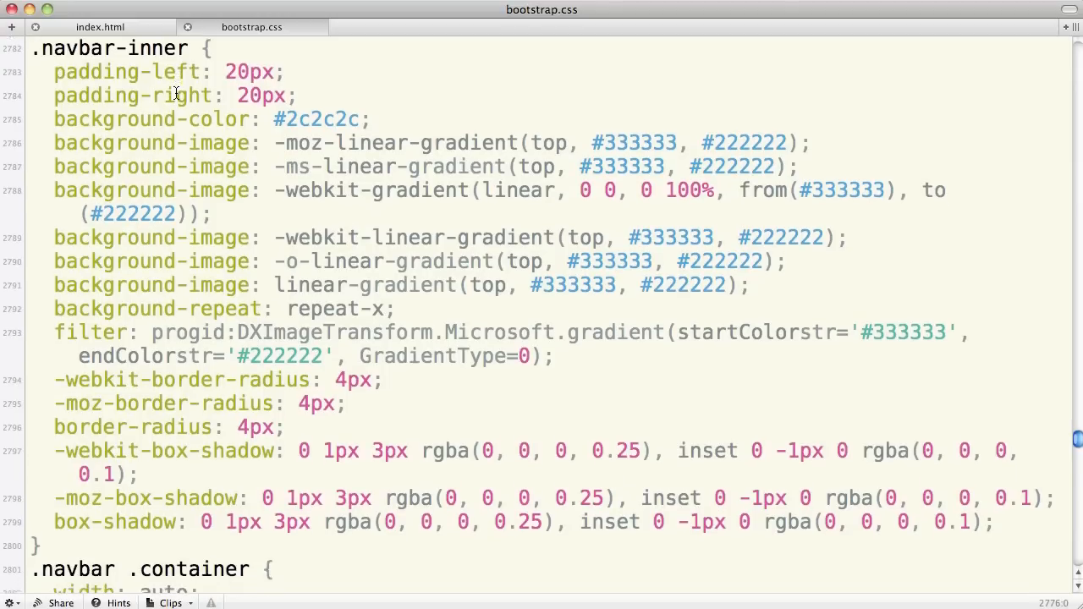
scroll(down, 3)
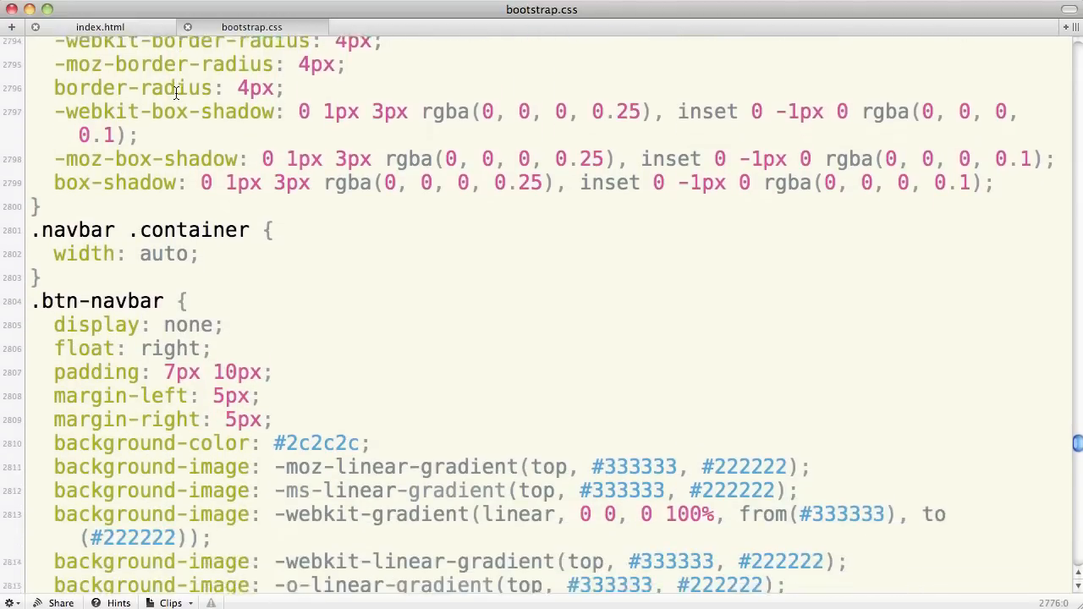
scroll(down, 3)
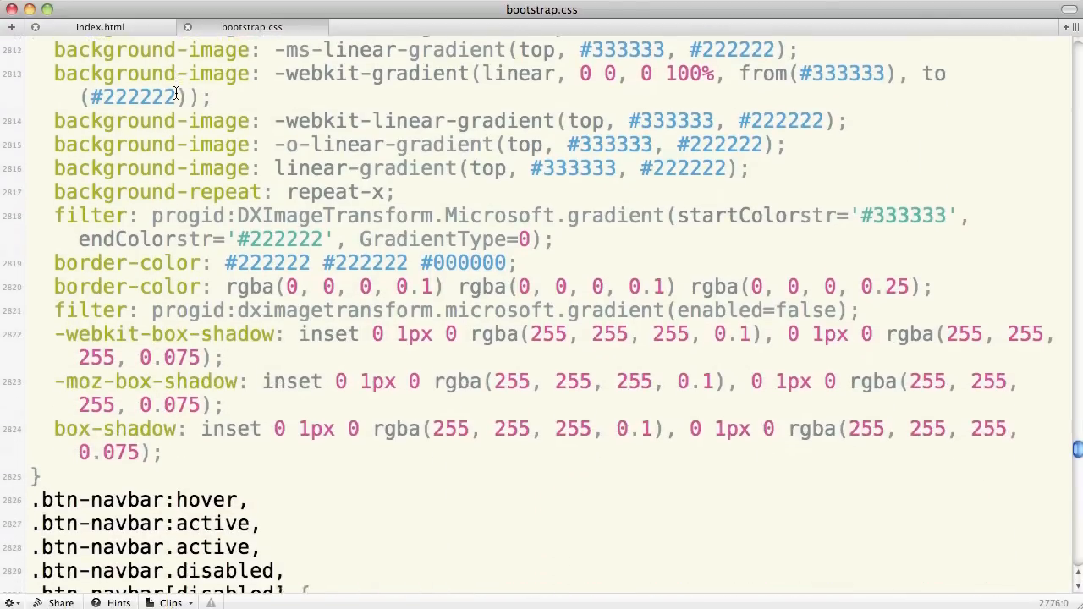
scroll(down, 3)
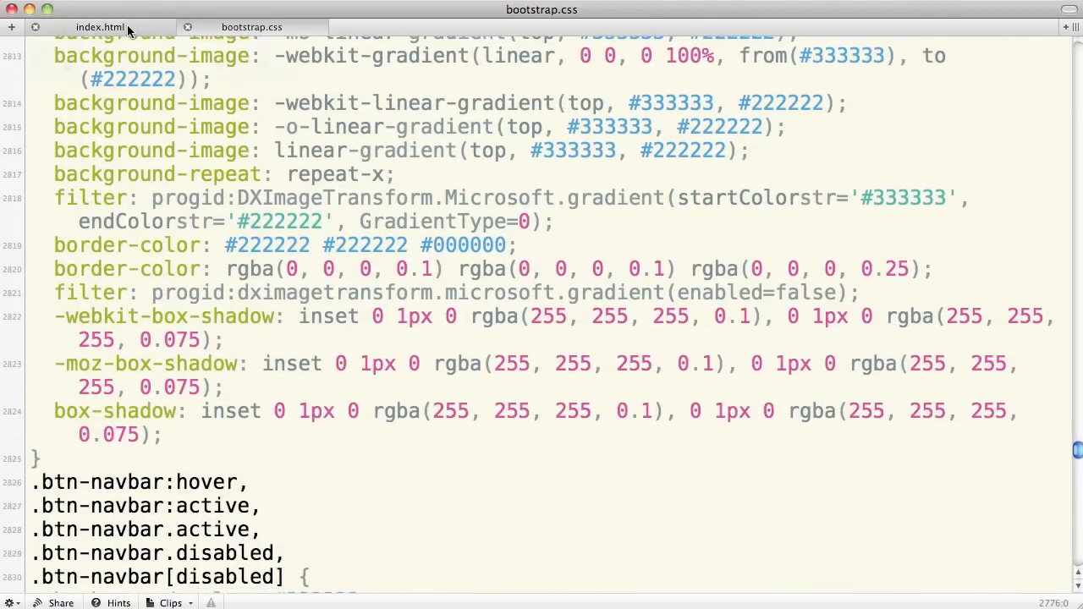
- Back in index.html, select the btn-navbar collapse link and its three icon-bar spans
click(100, 26)
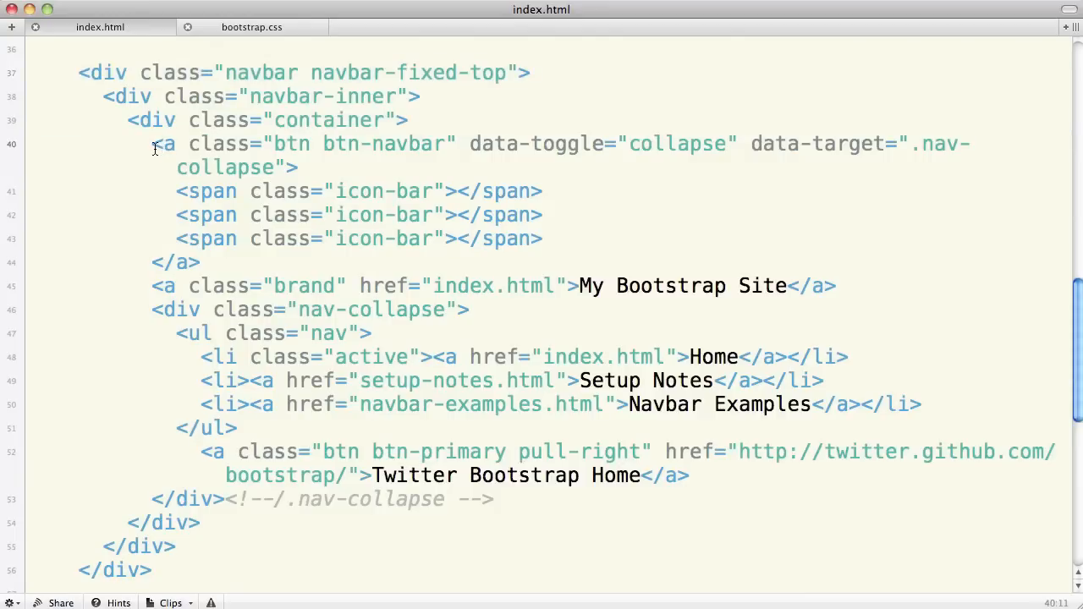
drag(153, 143, 200, 263)
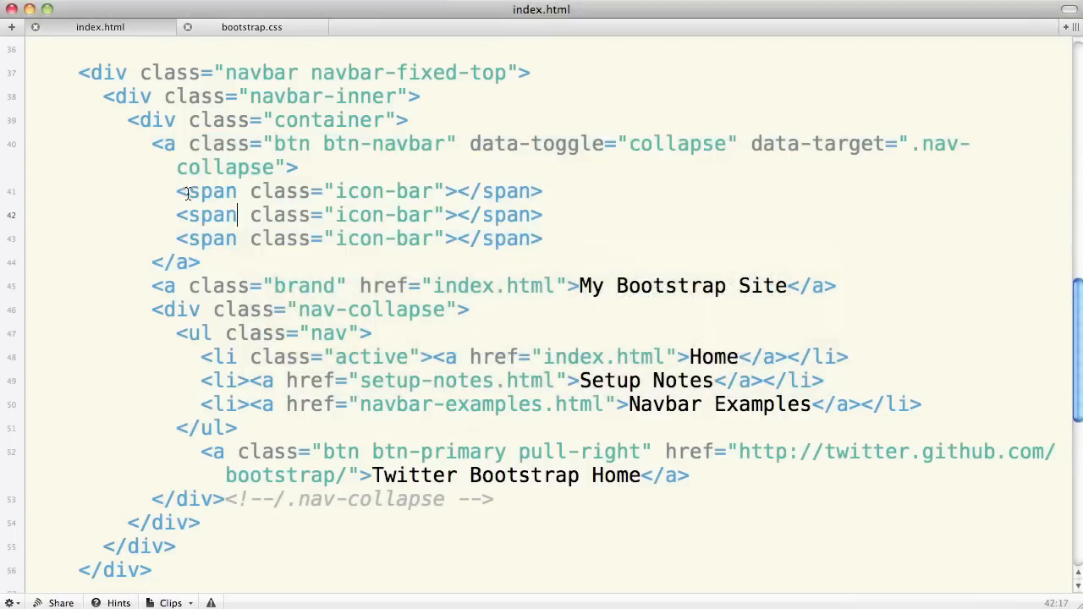
drag(176, 191, 548, 239)
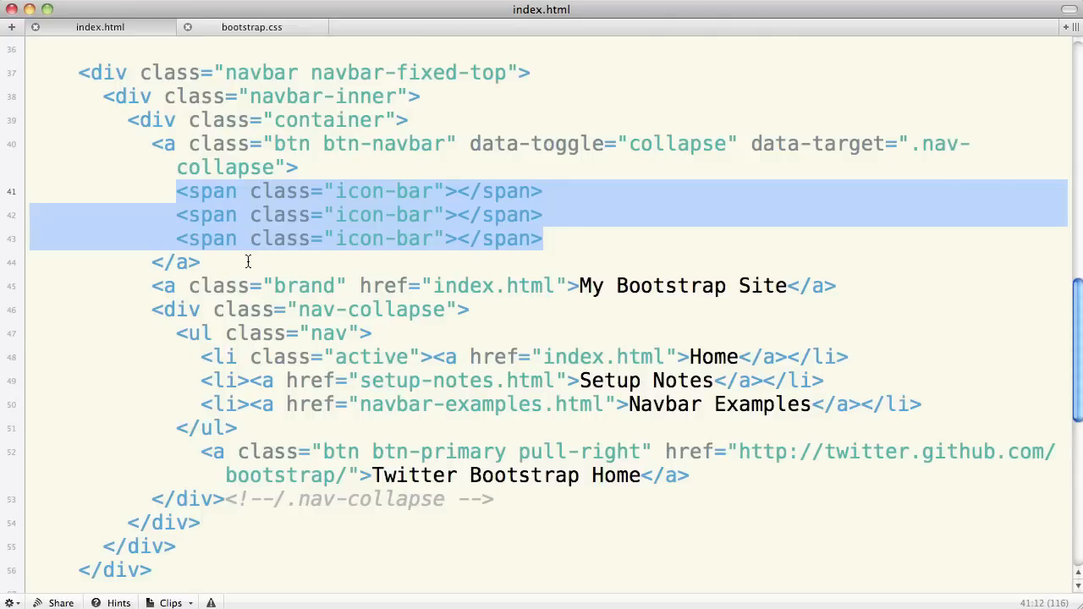
scroll(down, 3)
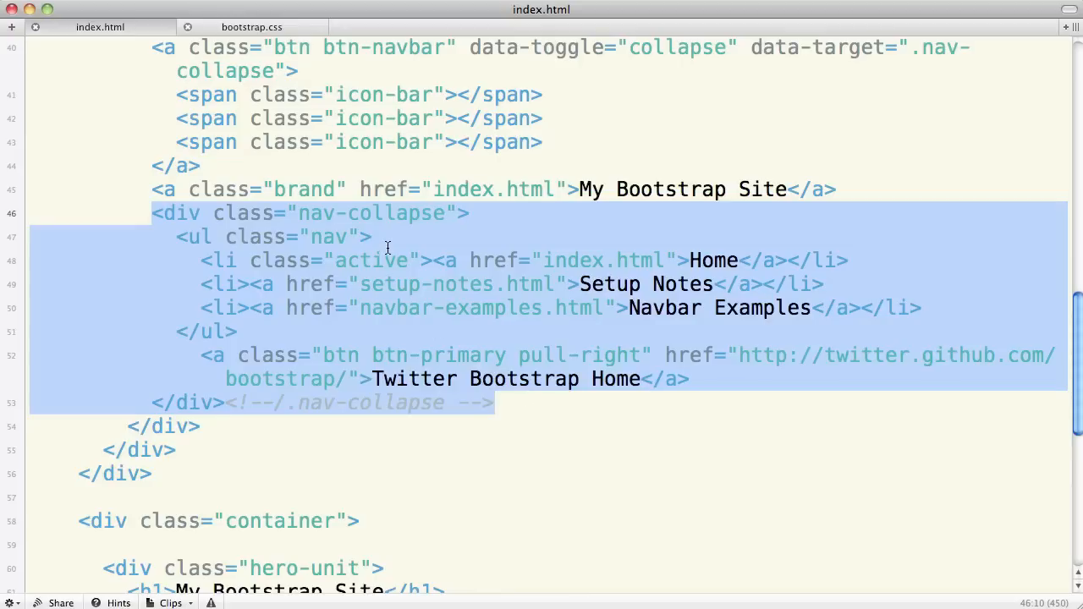
- Insert <i class="icon-home icon-white"></i> before Home in the active list item
click(370, 236)
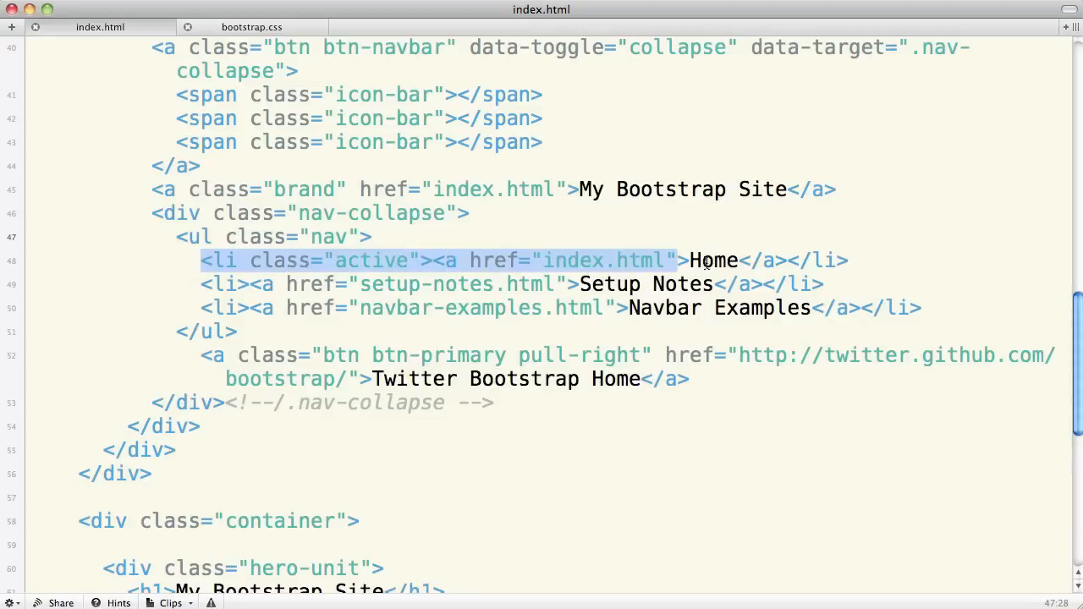
click(851, 261)
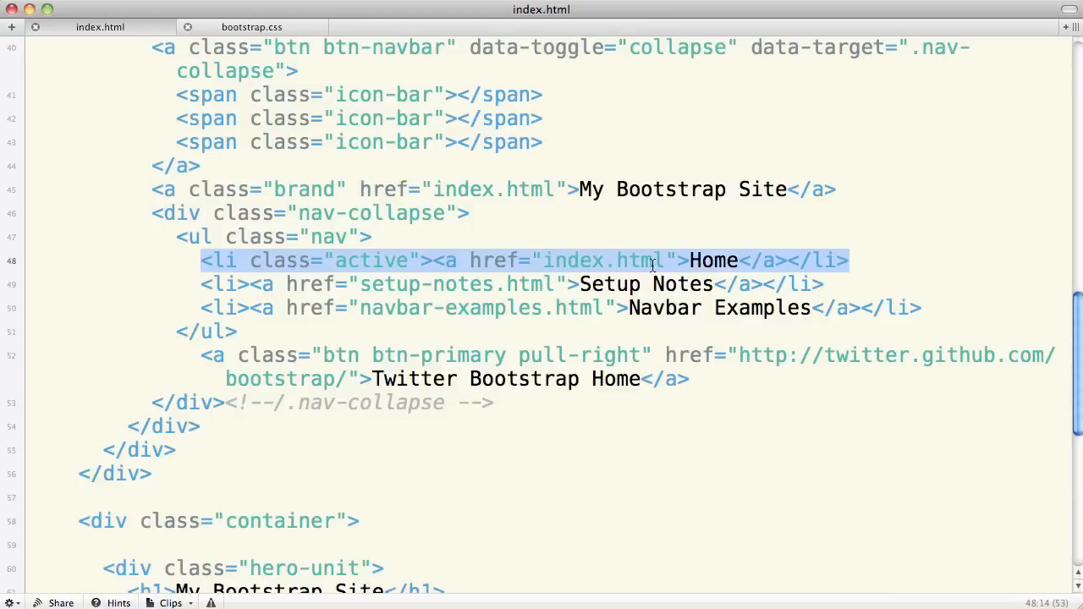
mouse_move(690, 260)
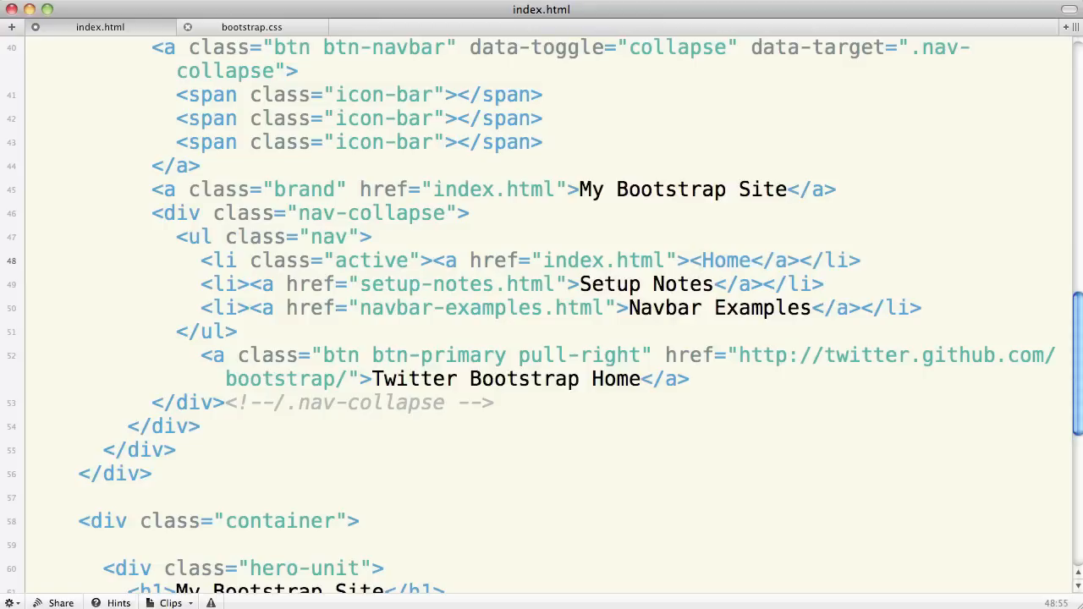
text(<i)
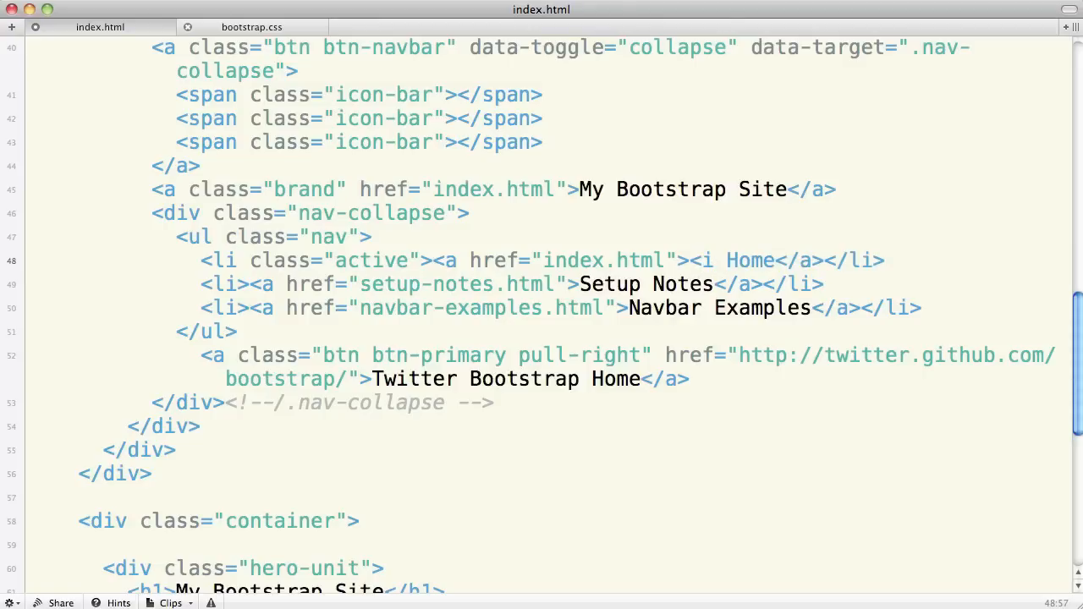
text(class="icon-home icon-white"></i>)
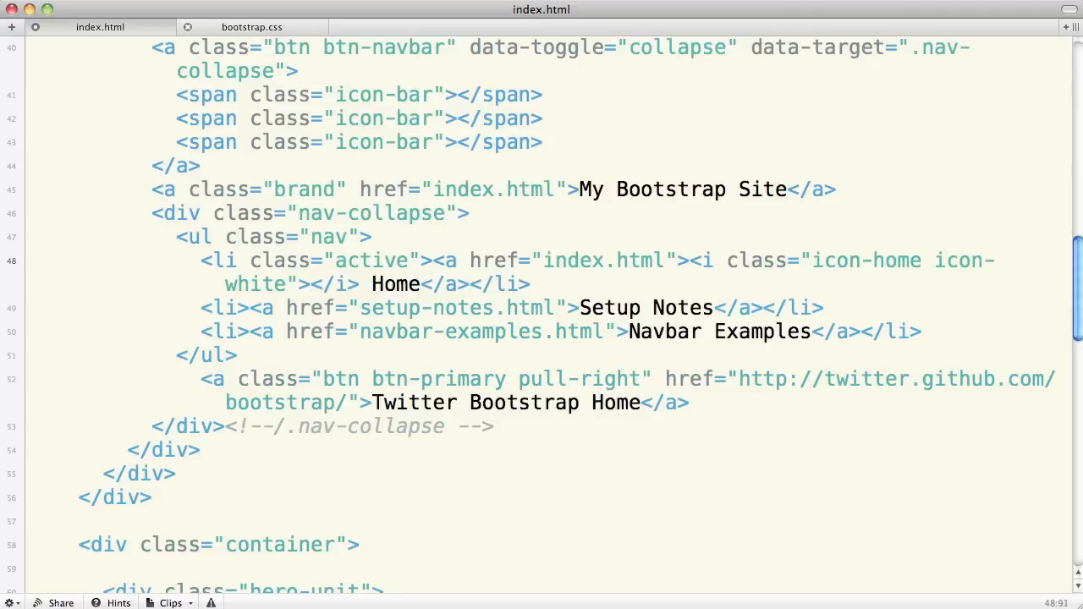
click(366, 284)
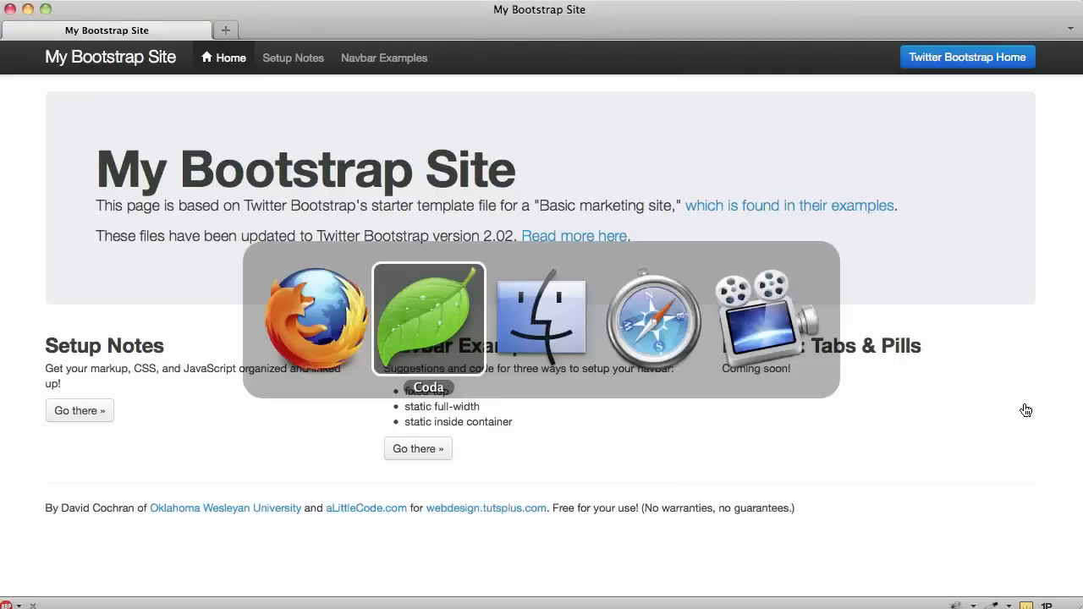
- Expand Finder's img folder to view the glyphicons-halflings PNGs, collapse it, and return to Coda
click(540, 317)
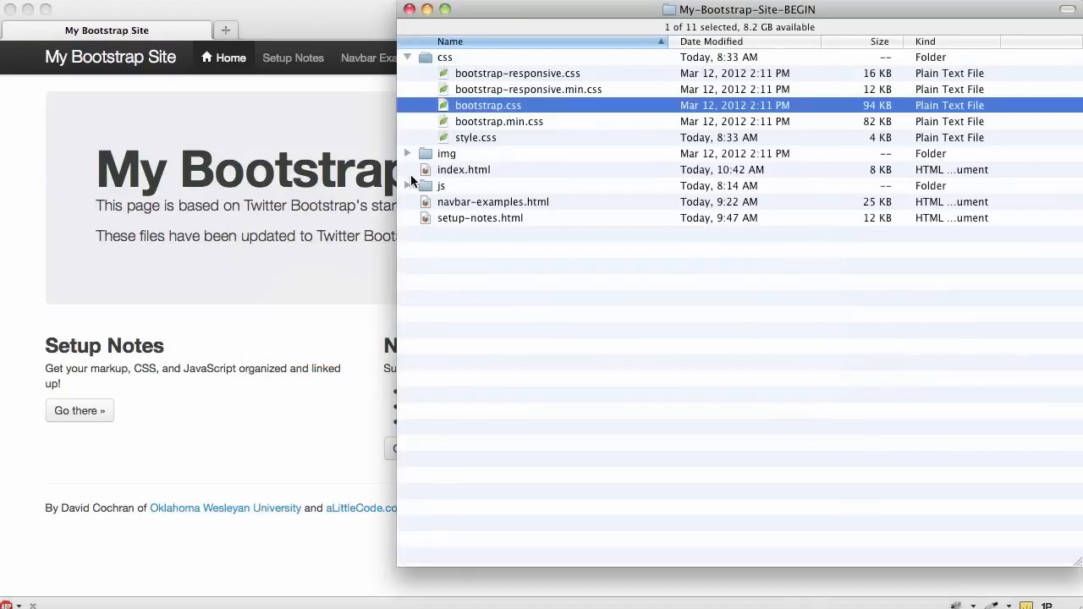
click(408, 153)
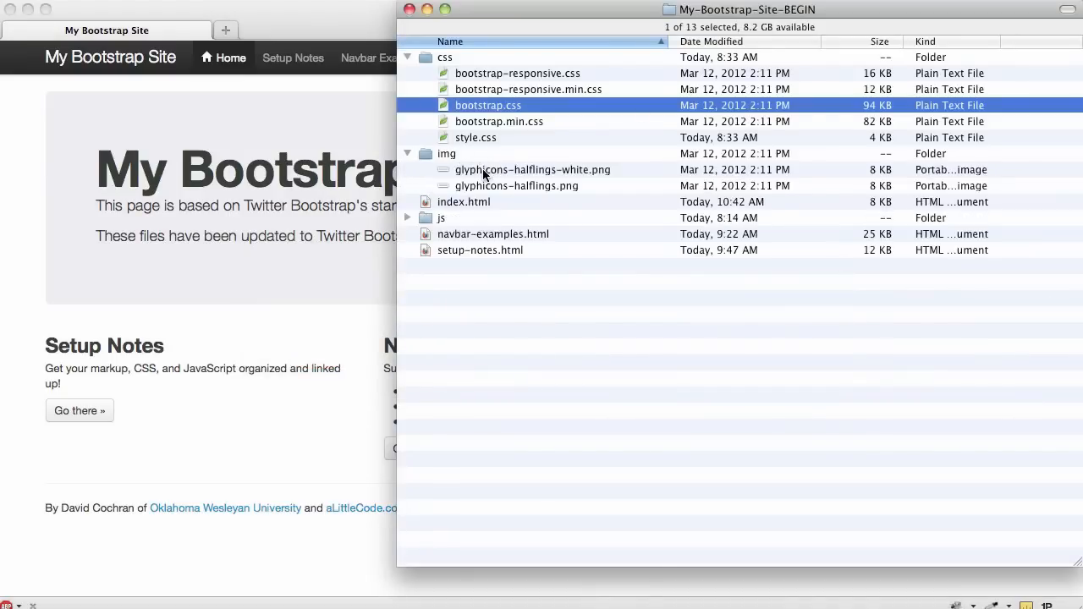
mouse_move(456, 134)
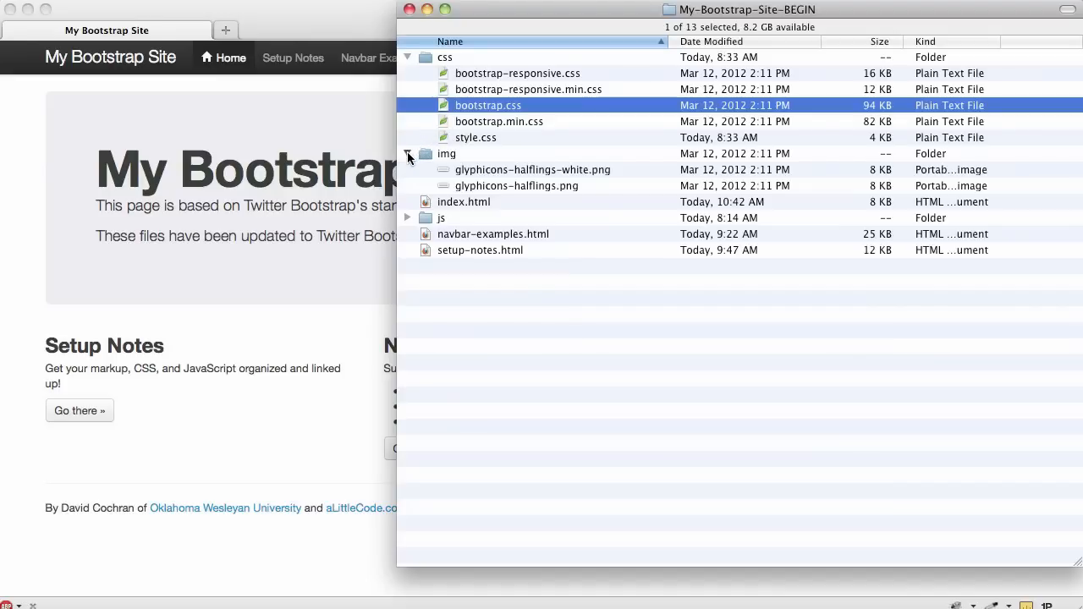
click(407, 57)
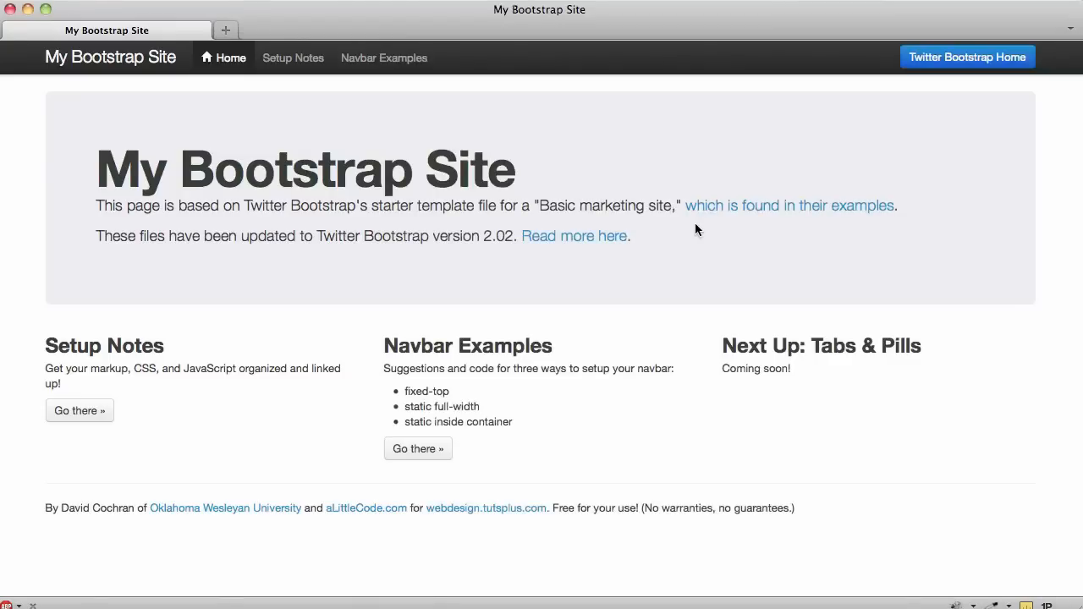
mouse_move(854, 68)
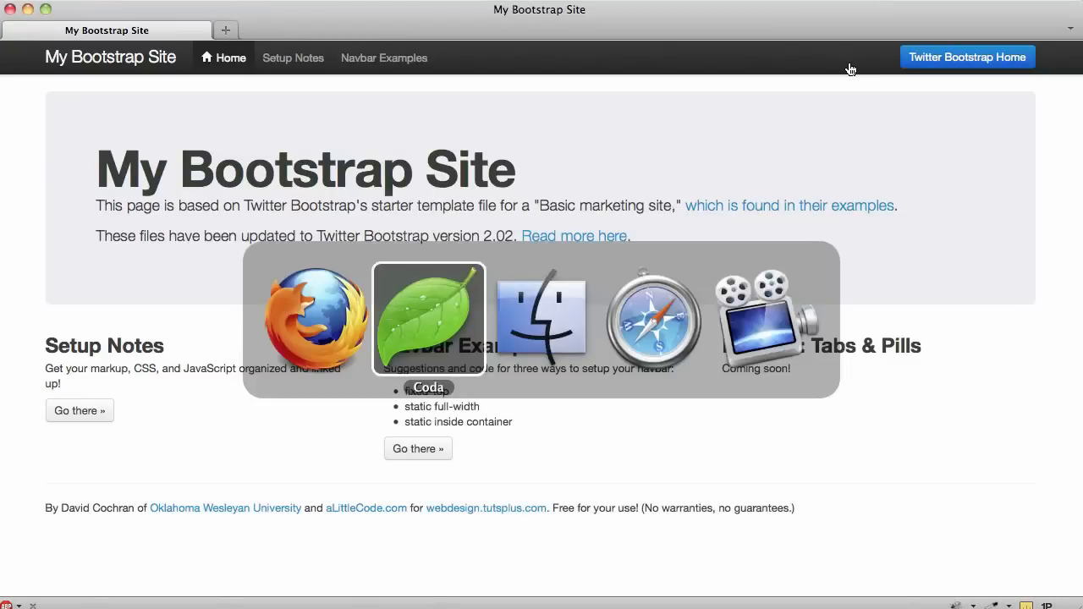
click(429, 317)
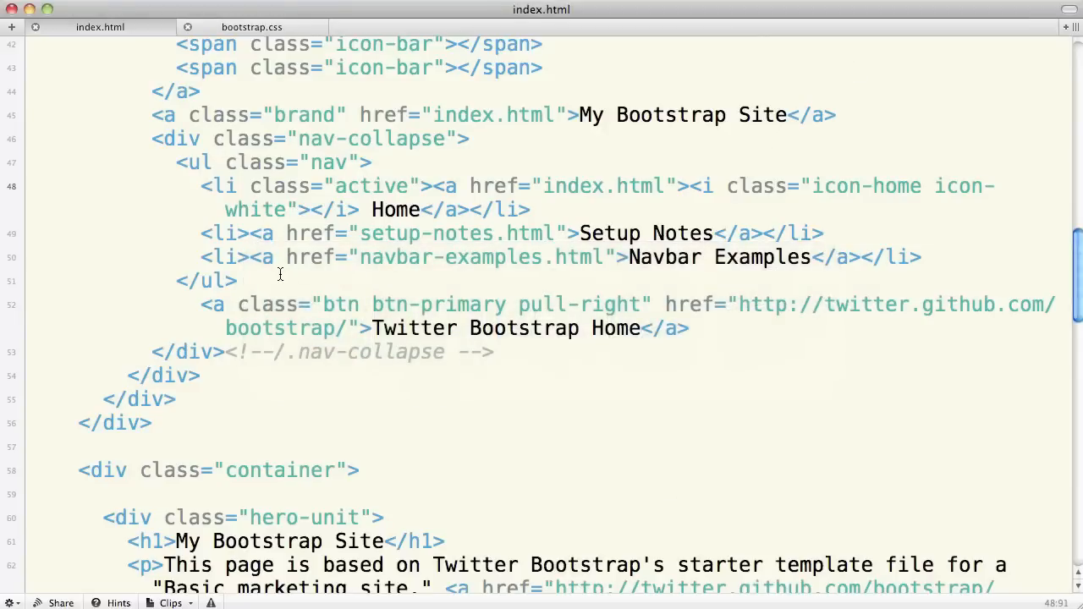
- Add a new <ul class="nav"></ul> after the first nav list
key(Return)
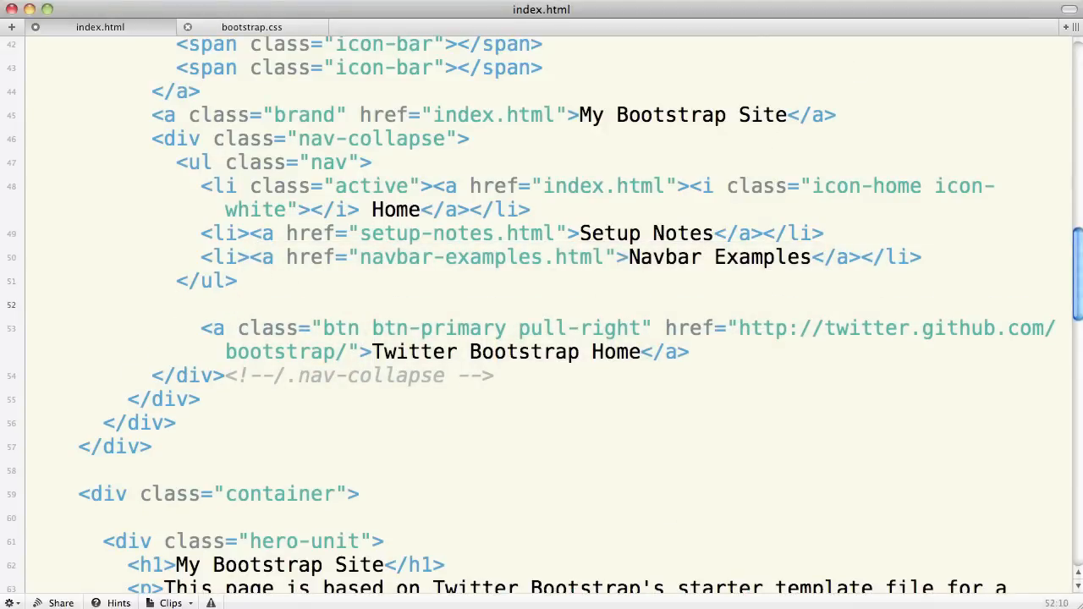
text(<ul></ul>)
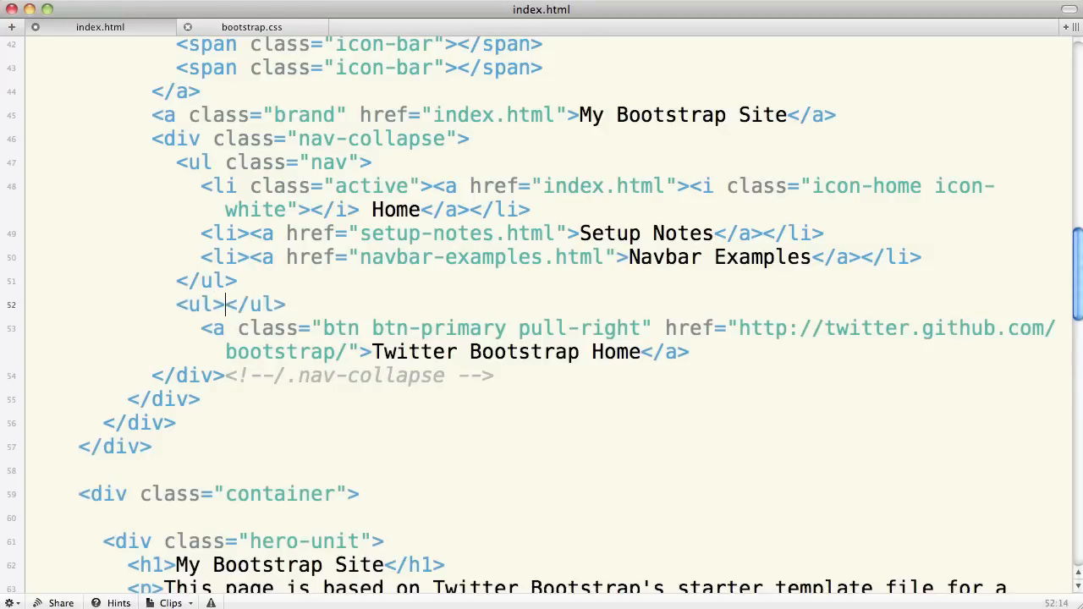
key(Return)
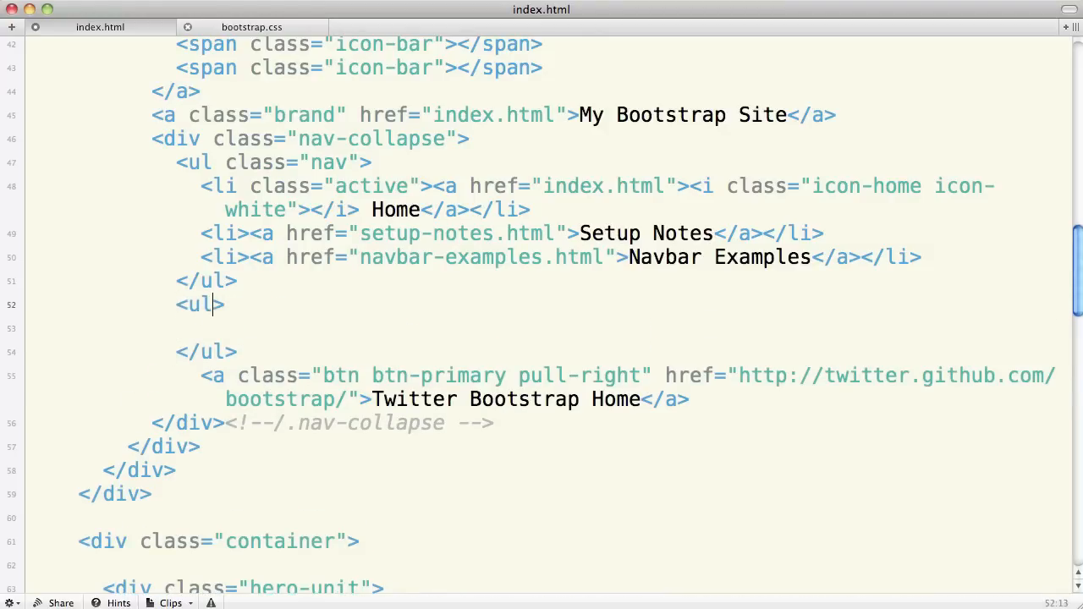
text(class=")
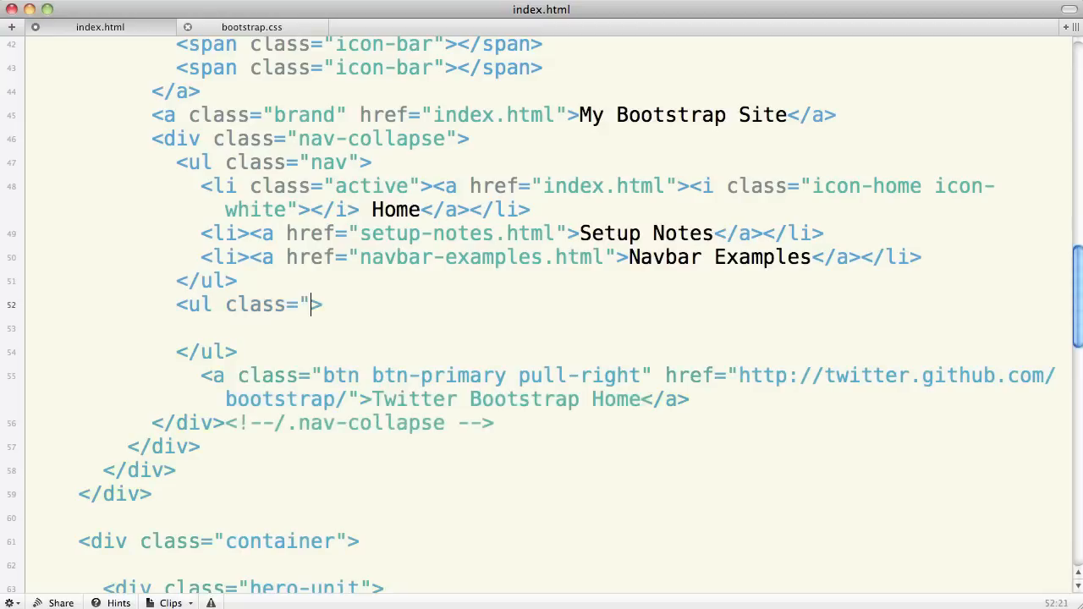
text(nav)
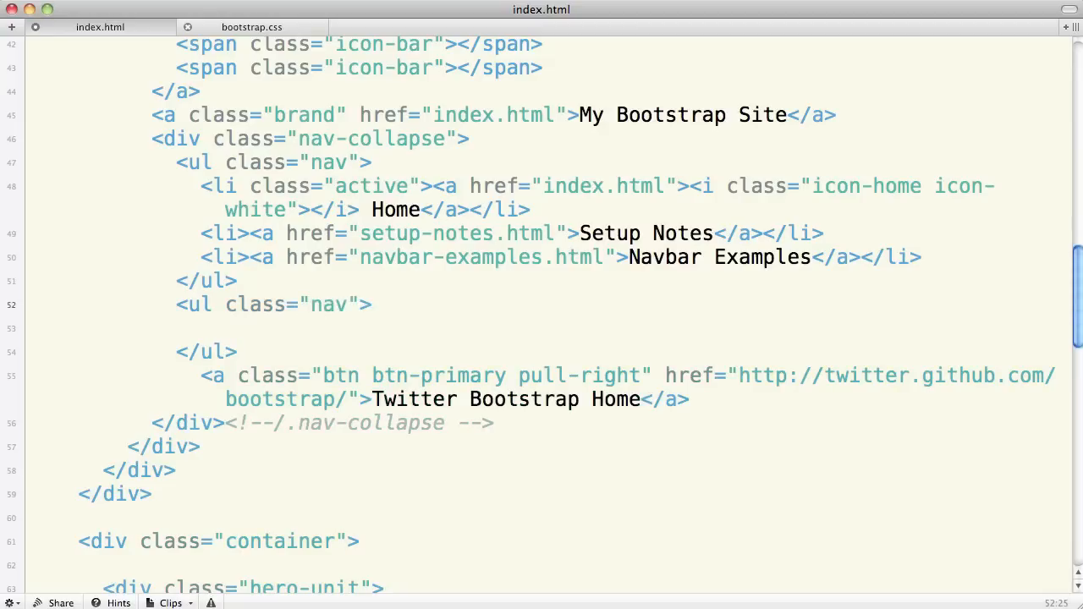
- Add a <li><a href="#">Link 1</a></li> item inside it and type the pull-right class
click(370, 305)
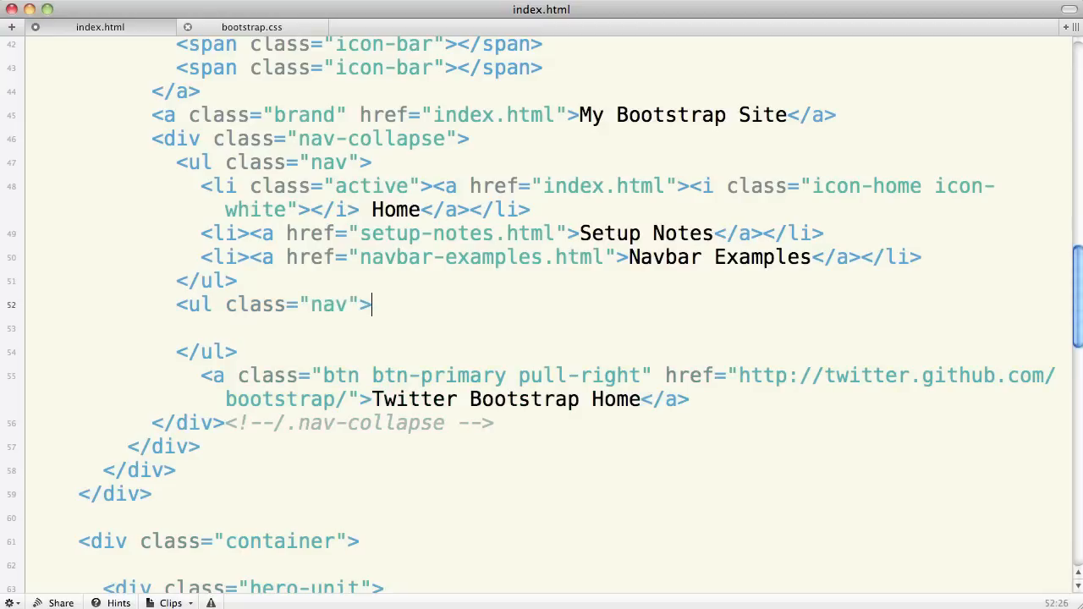
key(Return)
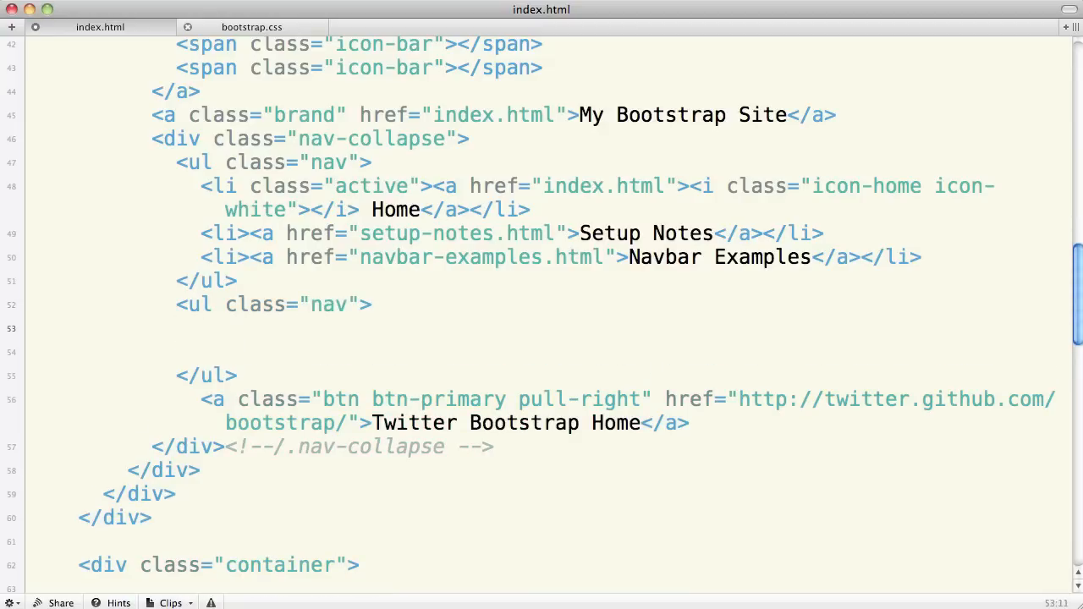
text(<li></li>)
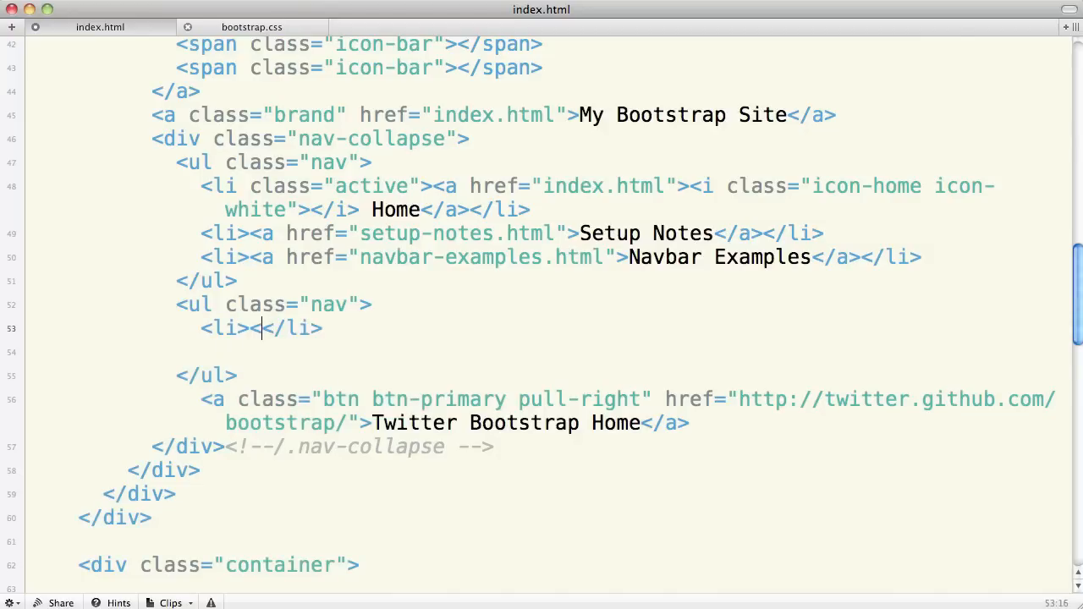
text(a href=<)
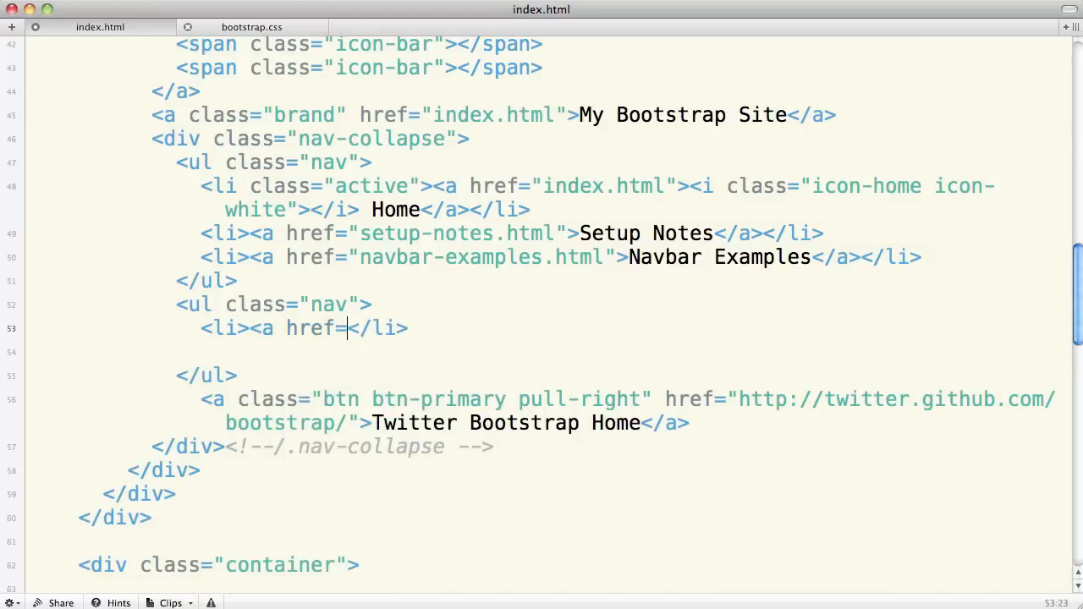
text(#></a>)
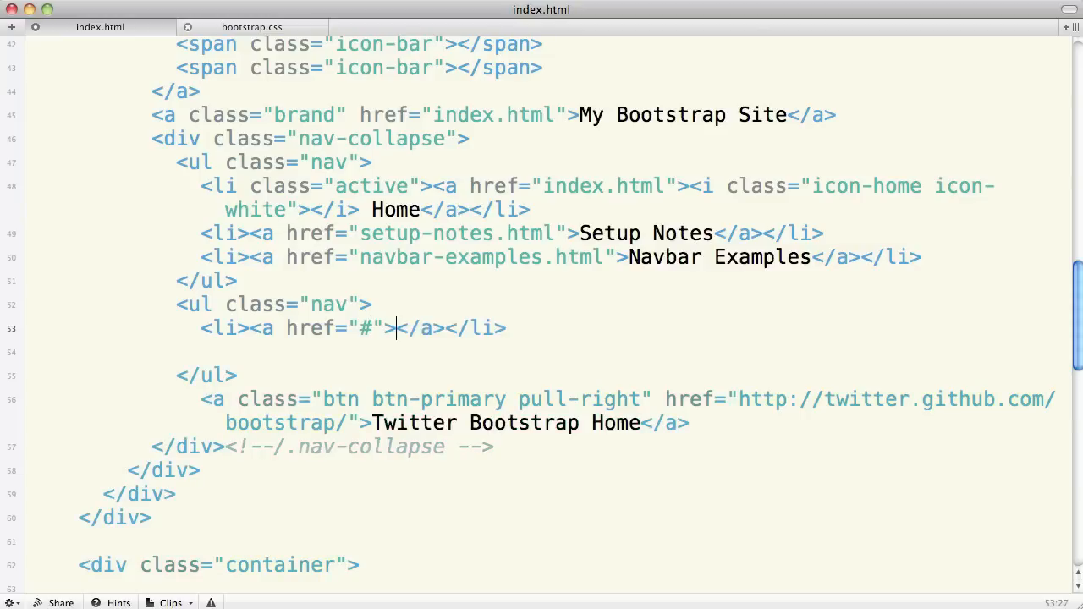
text(L)
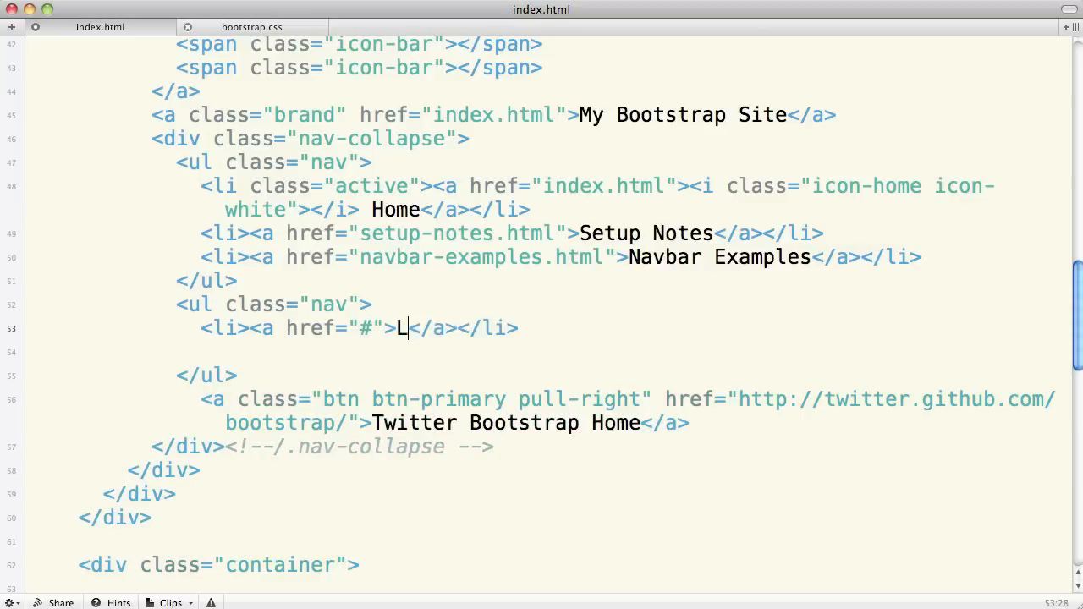
text(ink 1)
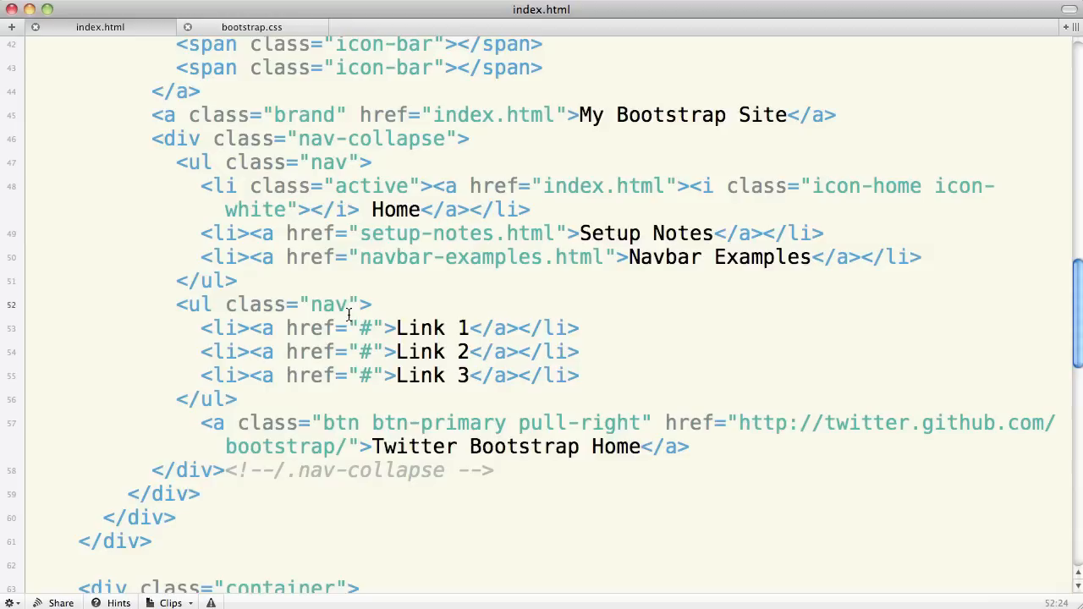
text(pull-right)
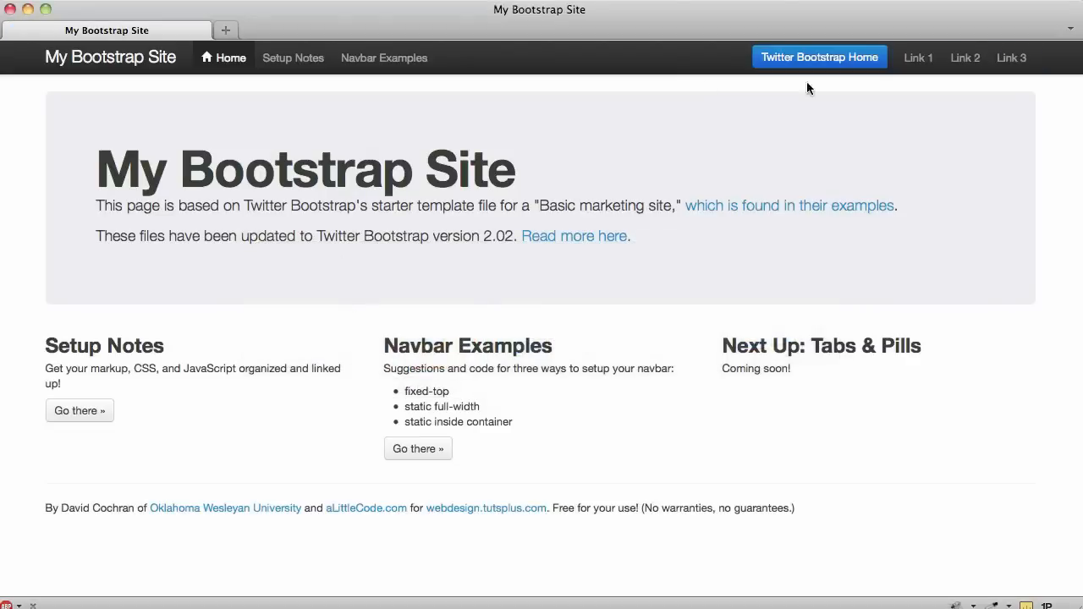
mouse_move(888, 66)
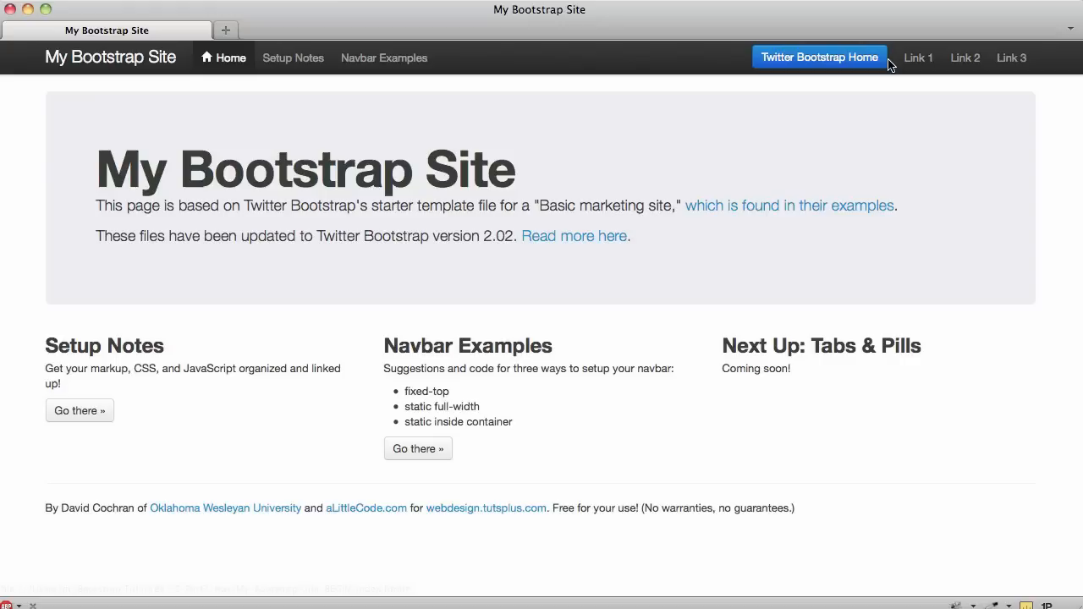
mouse_move(1011, 58)
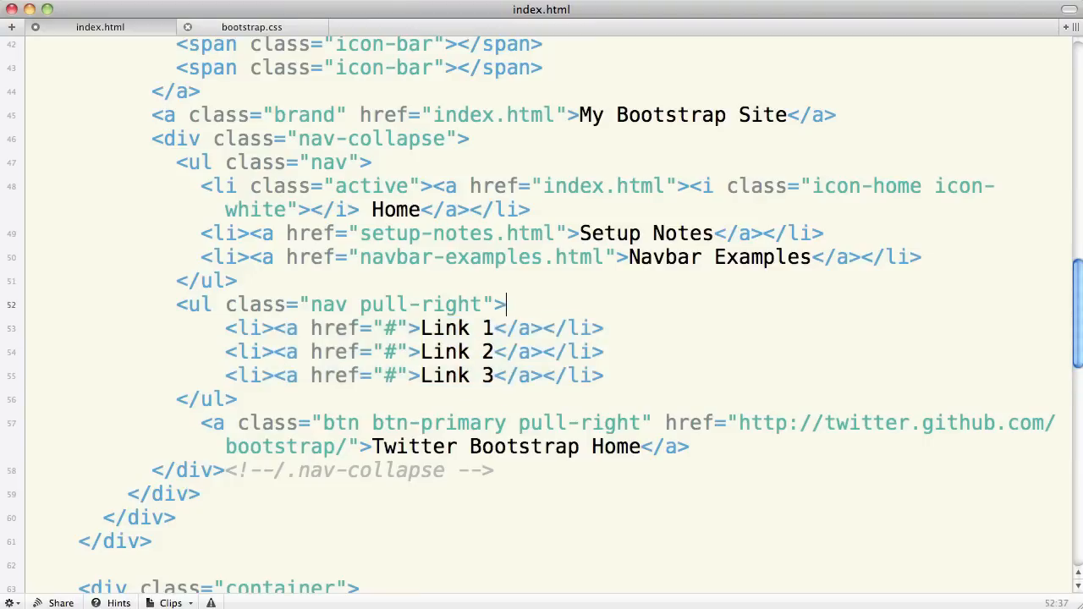
- Wrap Link 1–3 in an inner <ul> inside a single <li> and reindent the nested lines
text(<ul>)
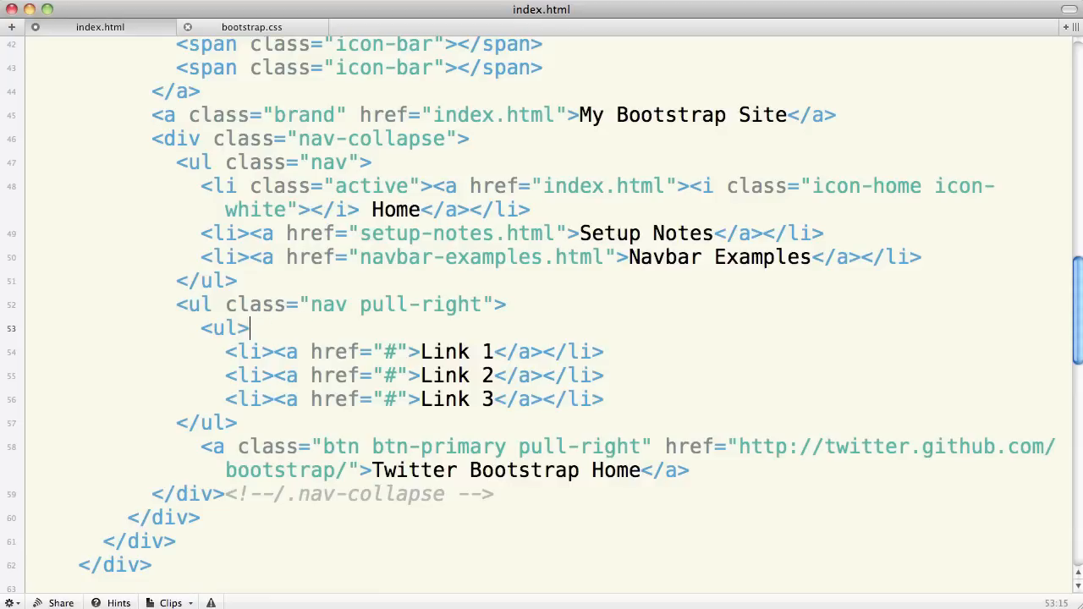
key(Return)
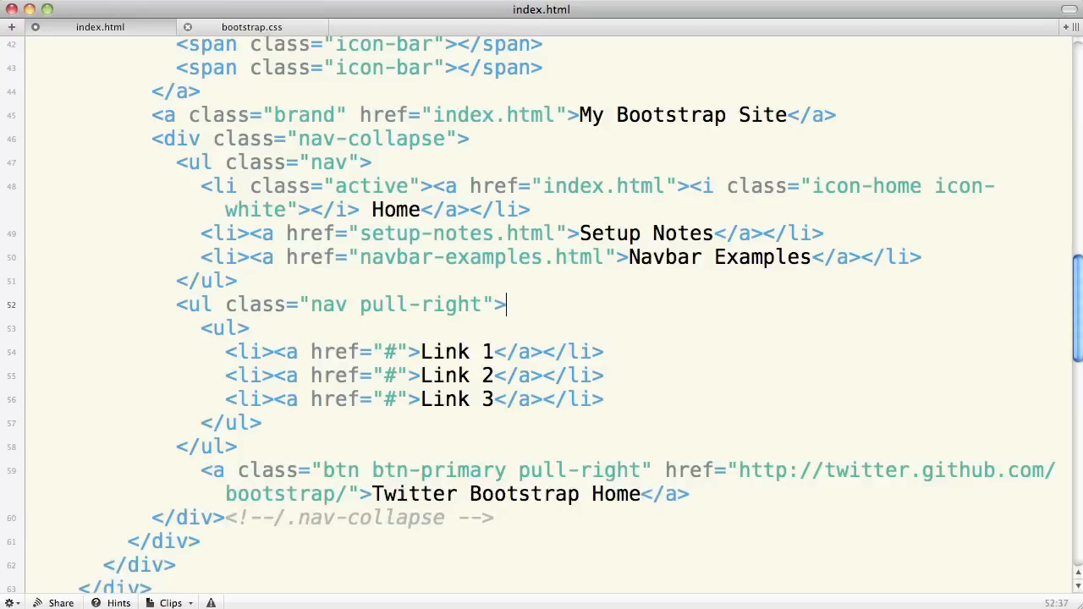
text(<li>)
text(</li>)
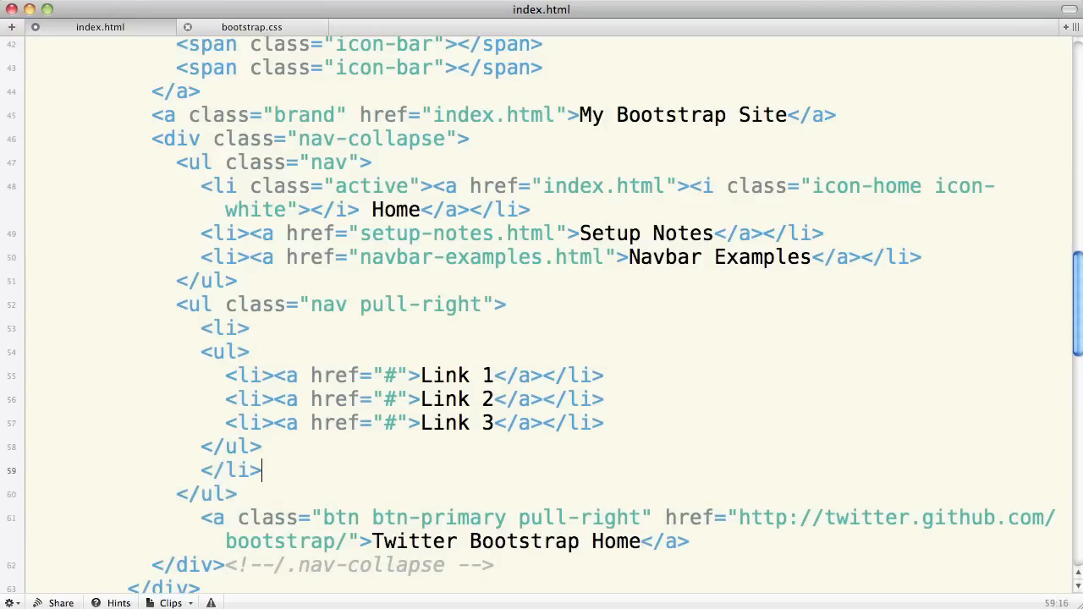
drag(249, 351, 262, 447)
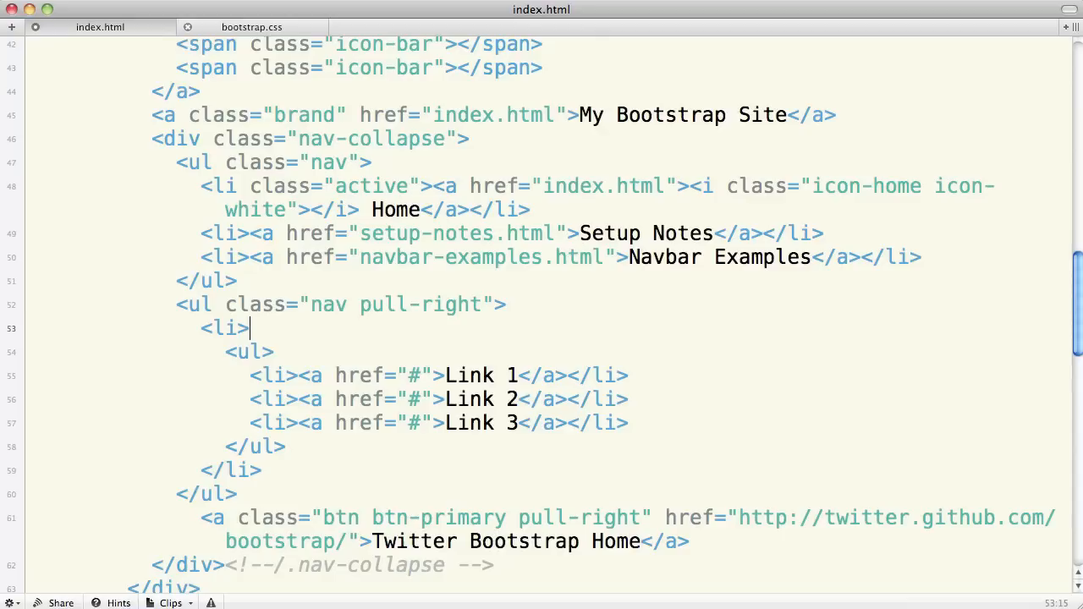
click(254, 351)
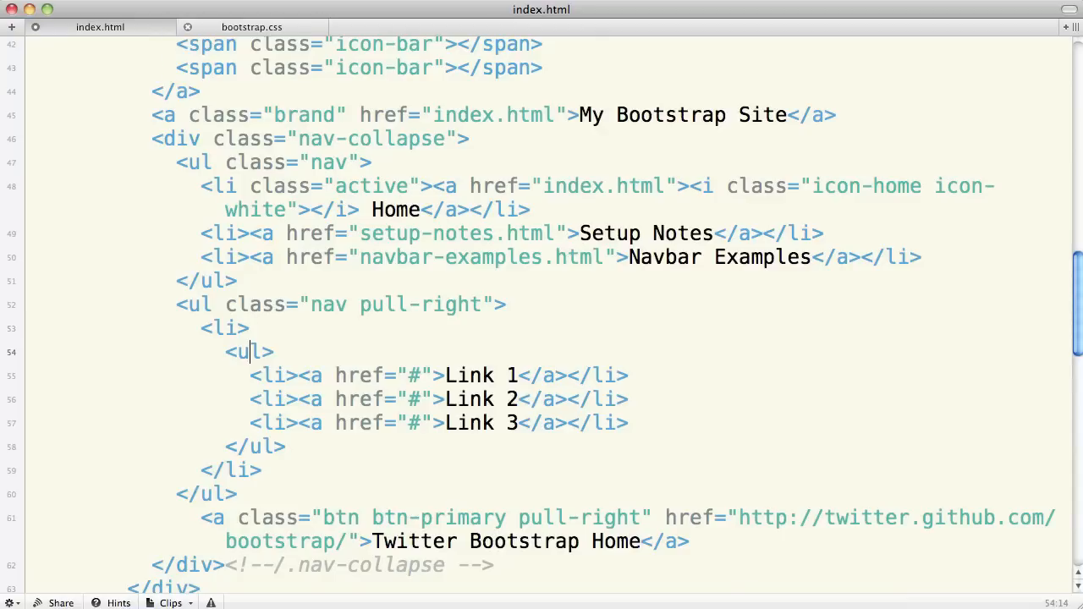
drag(251, 352, 285, 447)
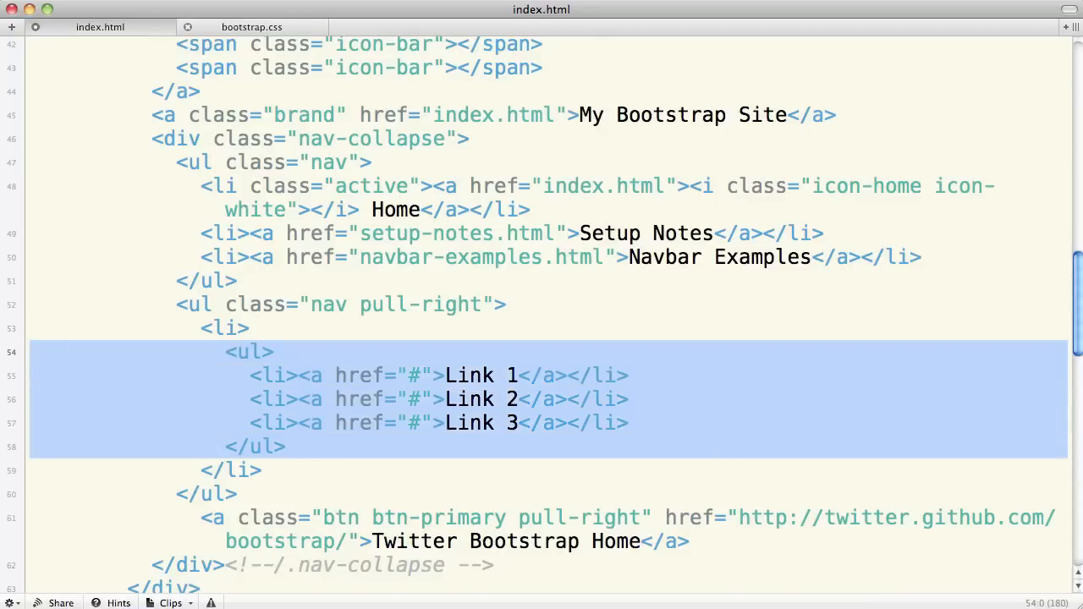
click(271, 351)
text( class=")
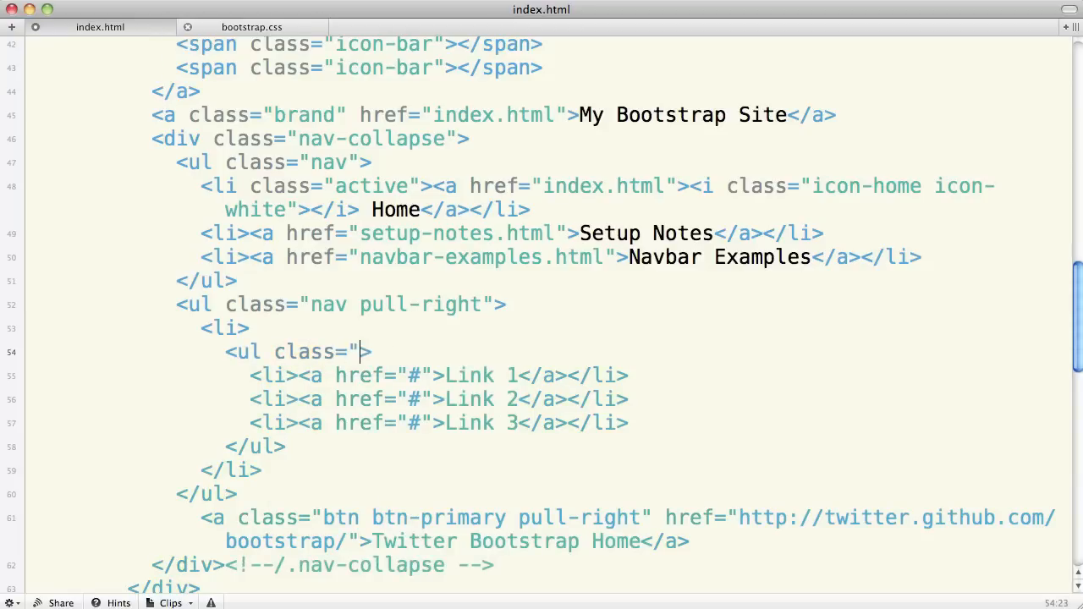
- Give the inner list class dropdown-menu and the list item class dropdown
text(dropdown-menu)
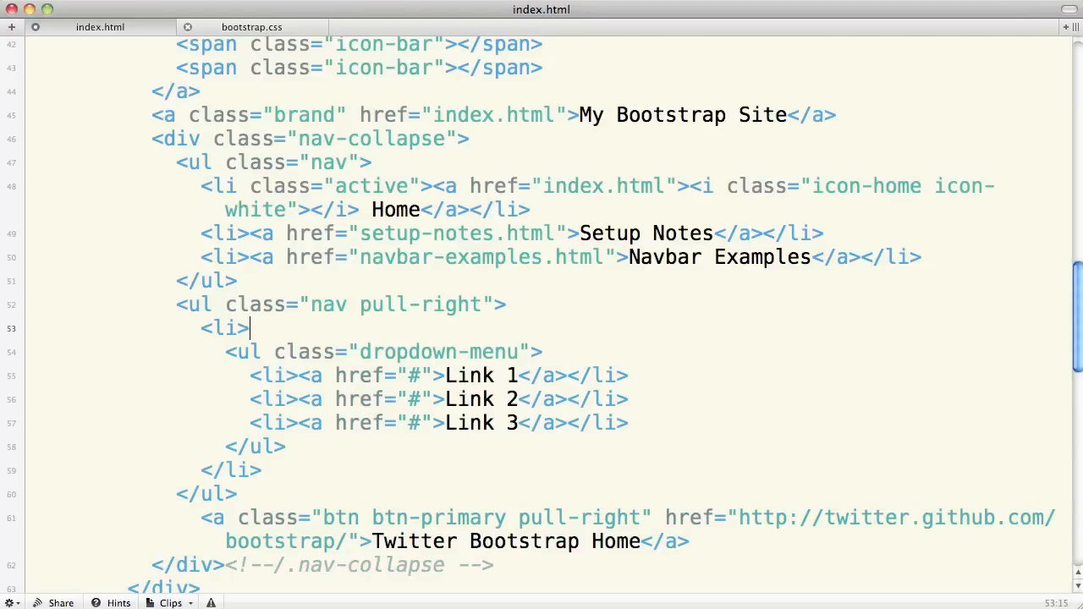
text(class=)
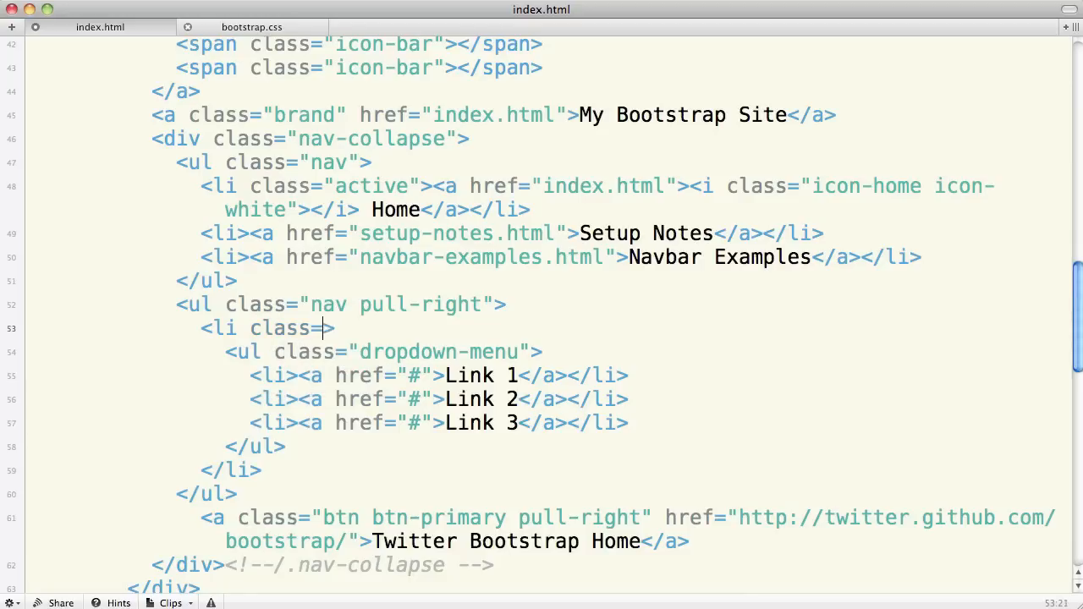
text(dd)
text(<a href=")
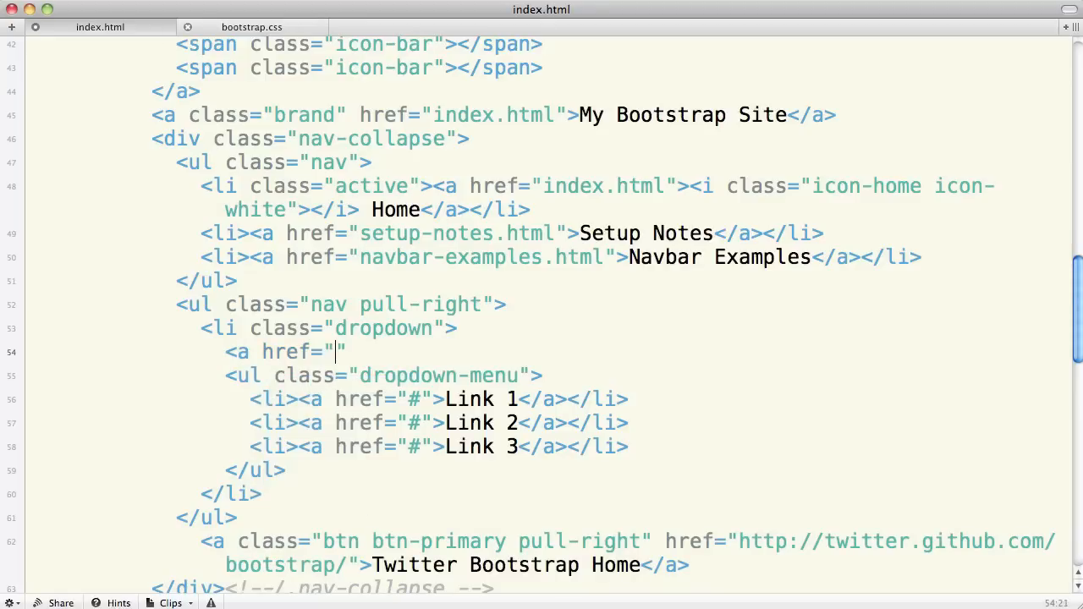
- Add a toggle link with href "#", class dropdown-toggle and data-toggle="dropdown"
text(#)
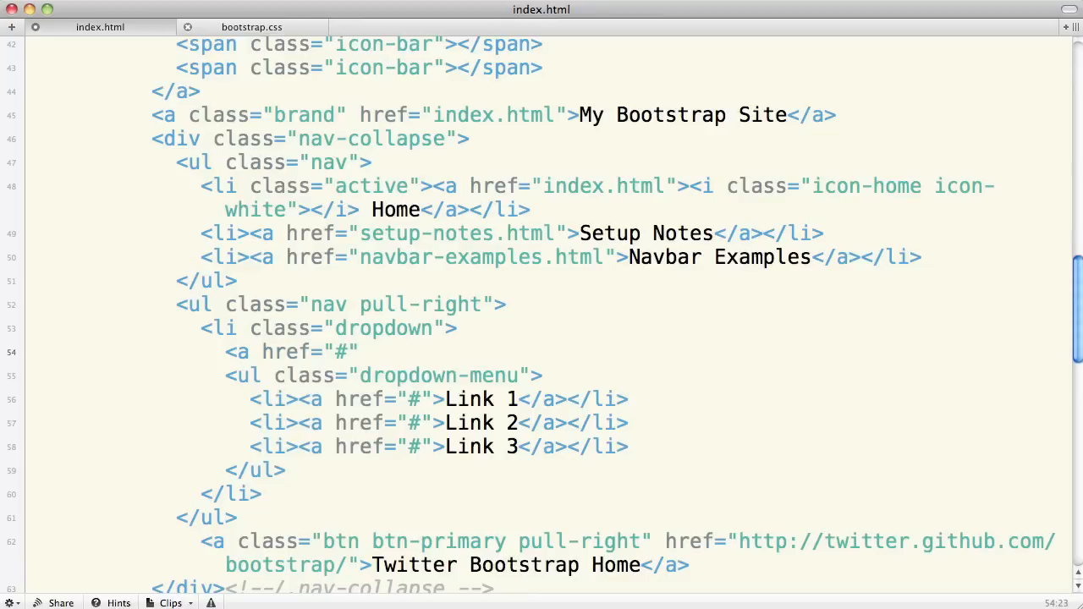
text(class="dropdown-toggle)
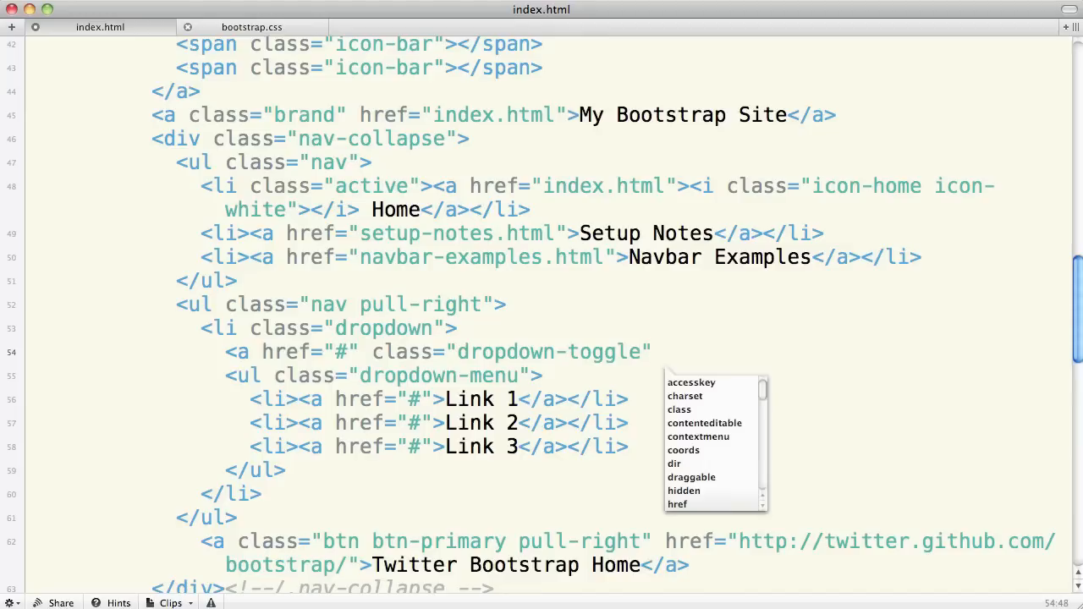
text(data)
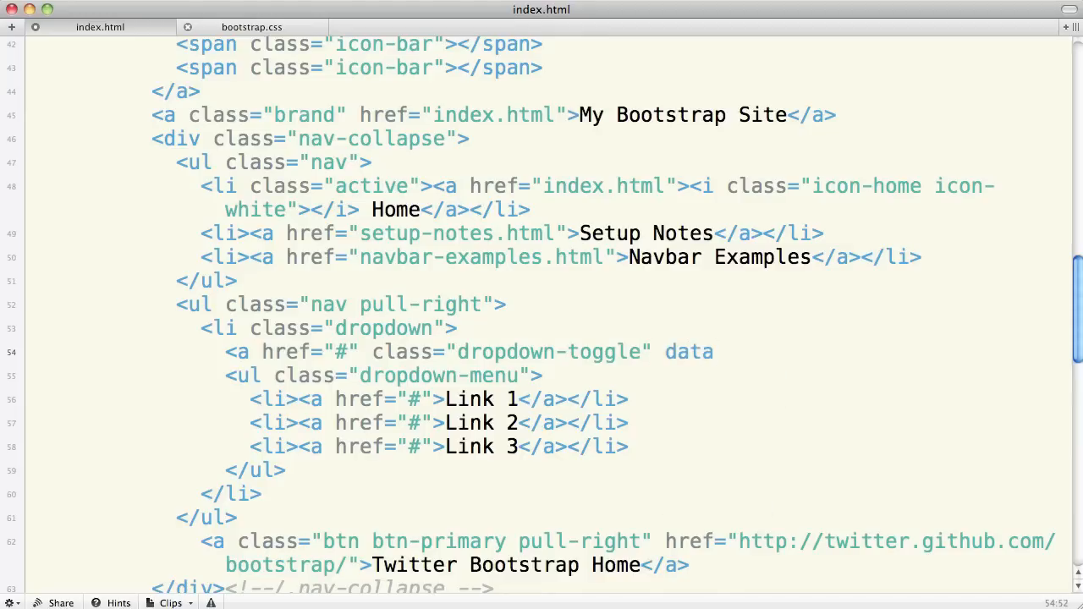
text(-toggle)
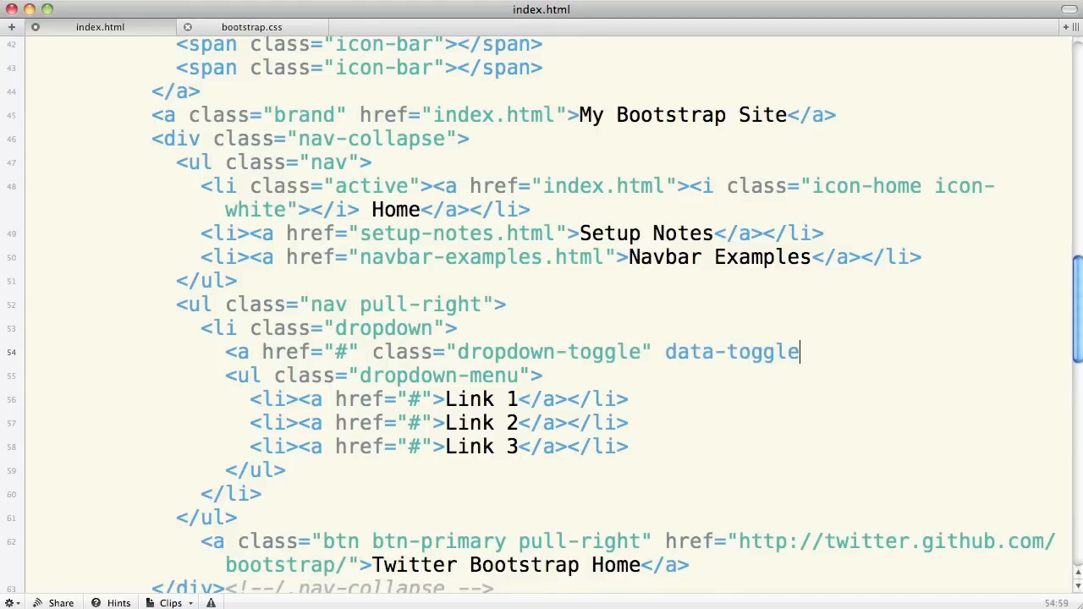
text(=)
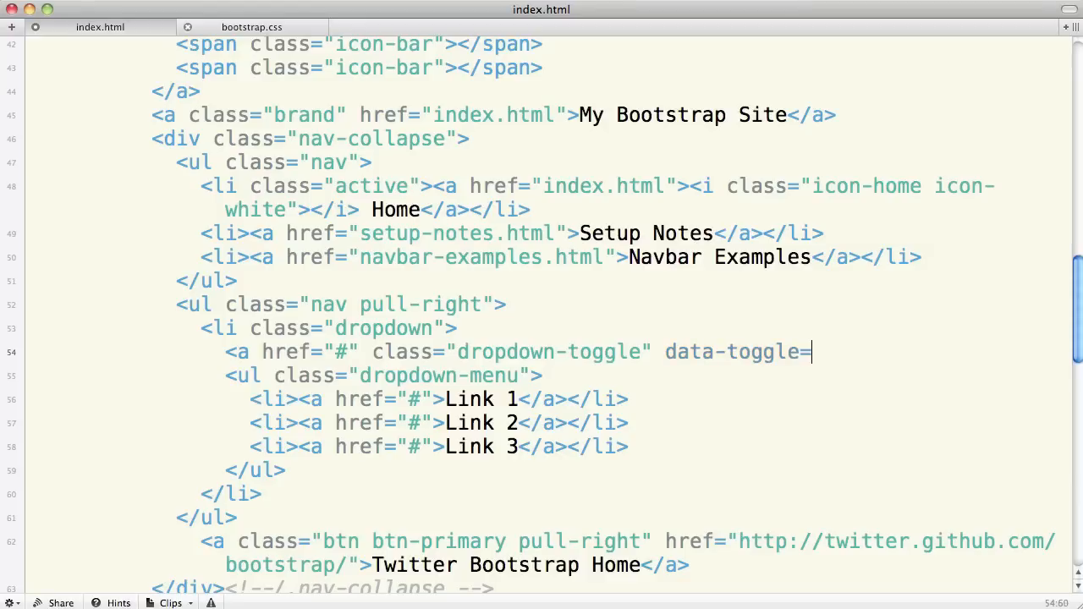
text("")
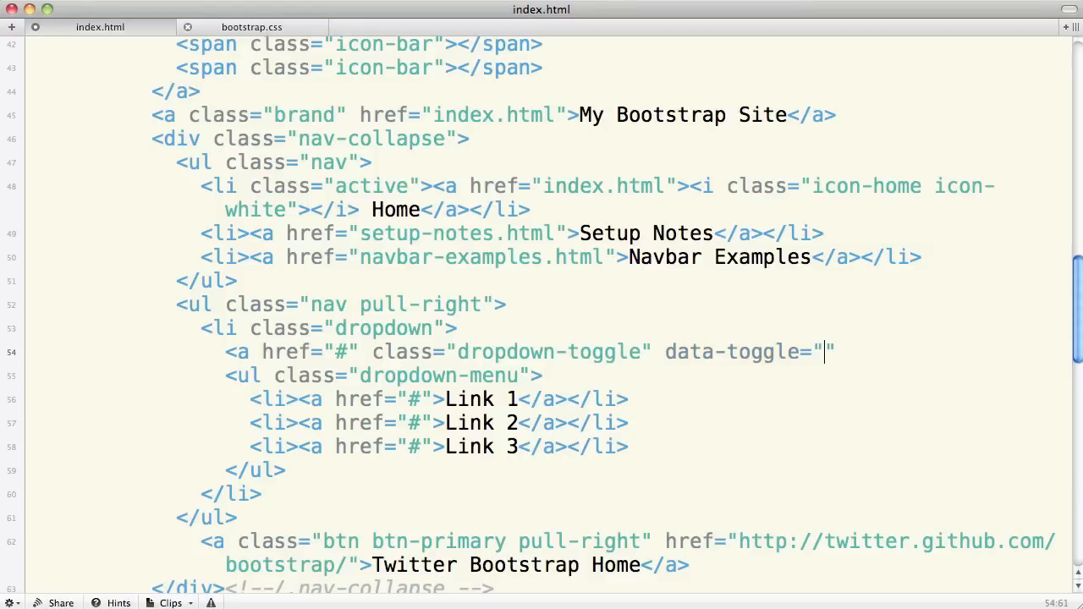
text(dropdown)
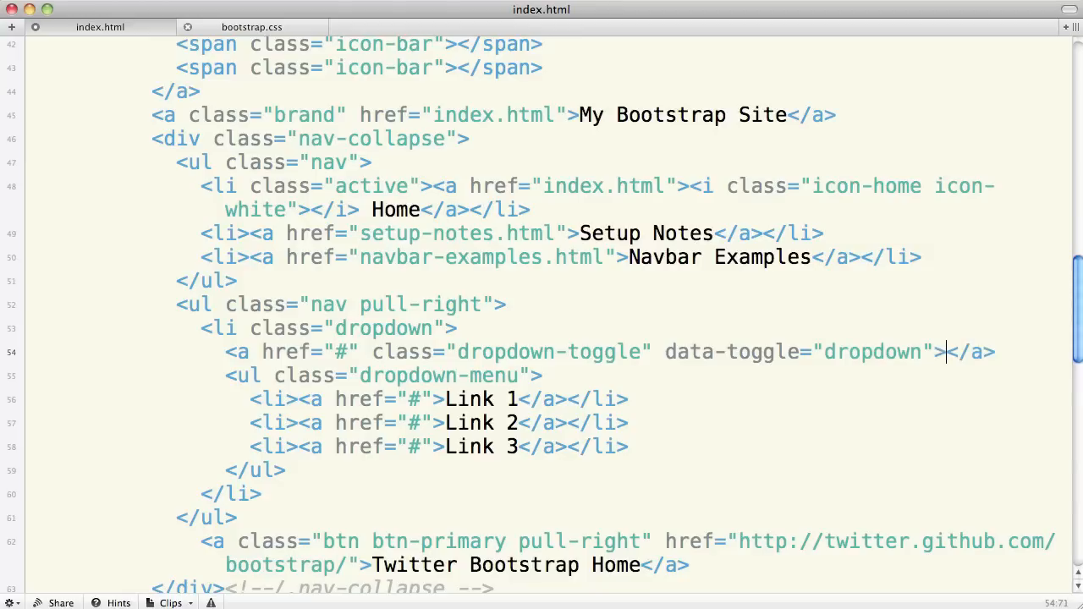
- Label the toggle link Utility with a <b class="caret"></b> and select the dropdown markup
text(Utility)
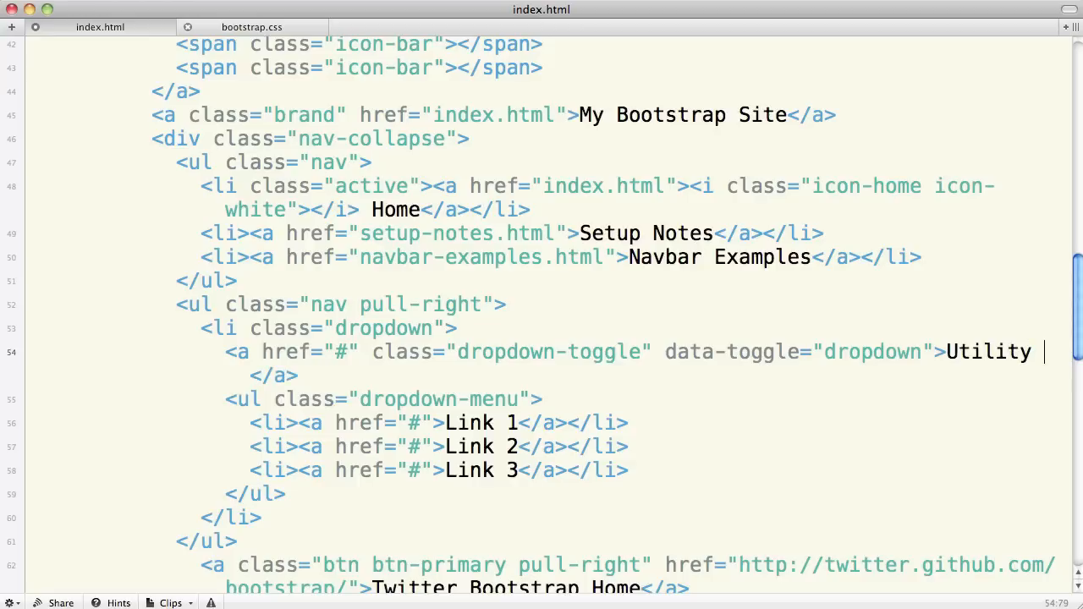
text(<)
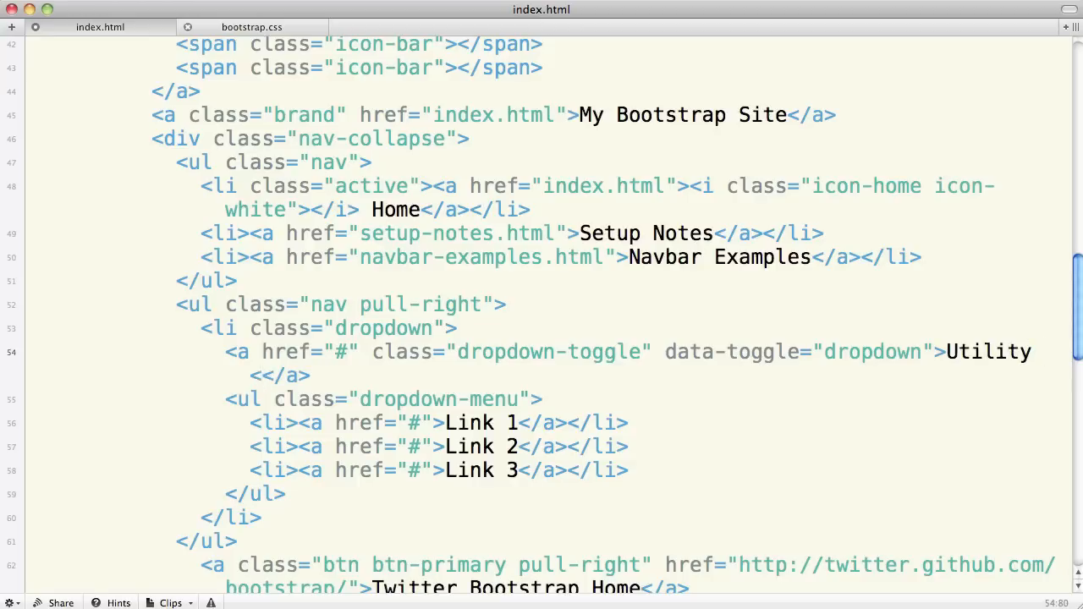
text(b class=")
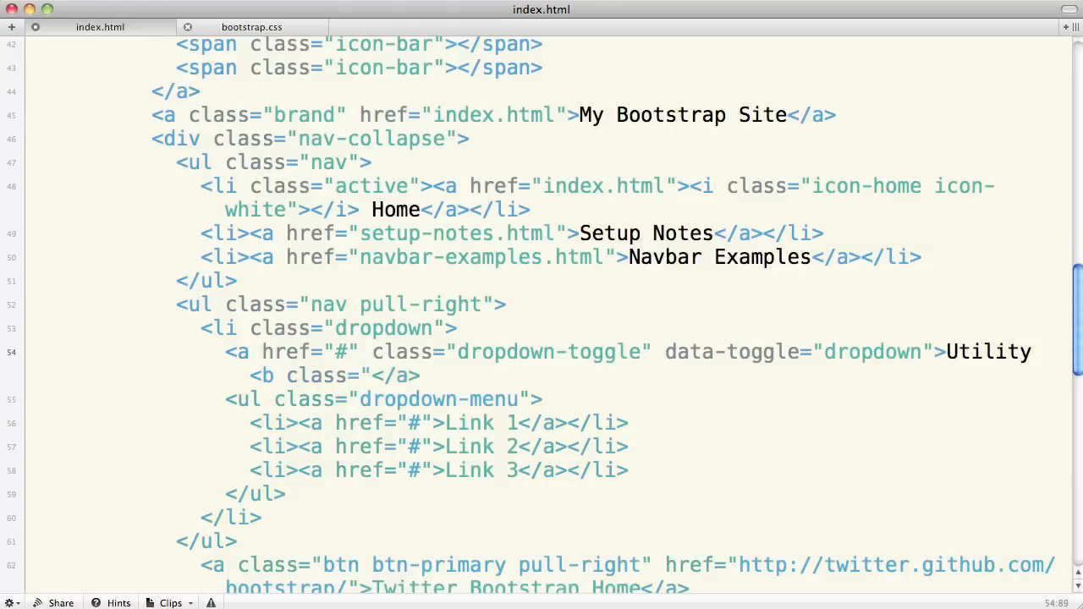
text(caret"></b>)
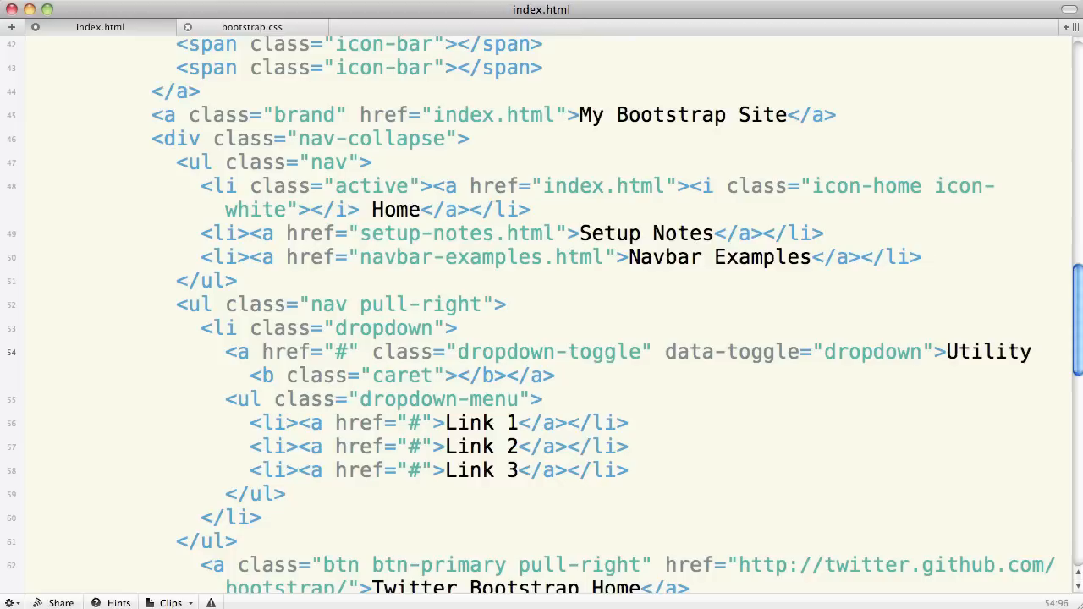
drag(203, 328, 626, 446)
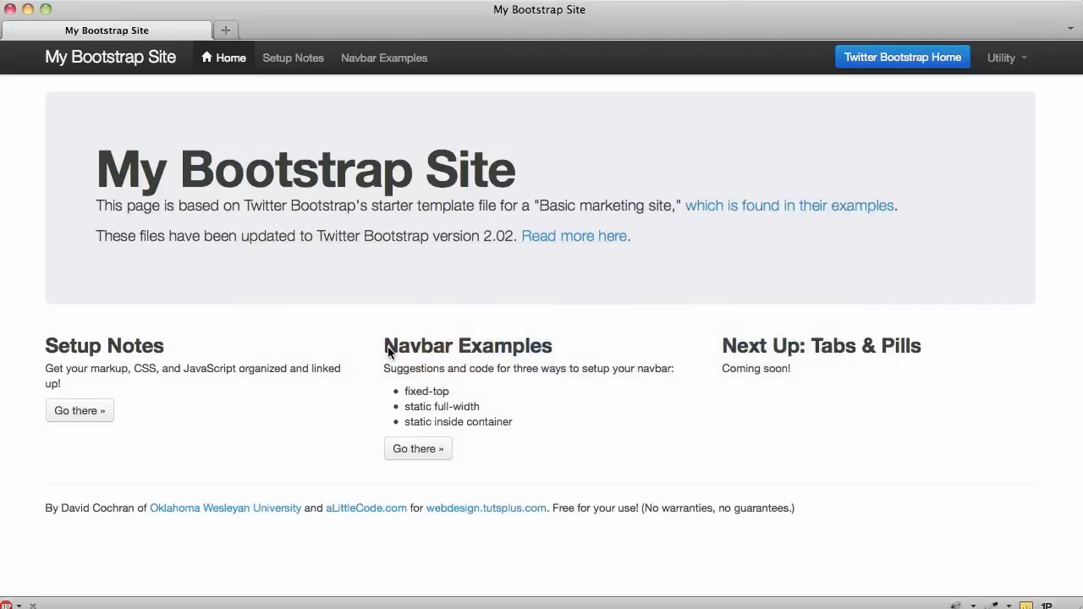
mouse_move(1002, 75)
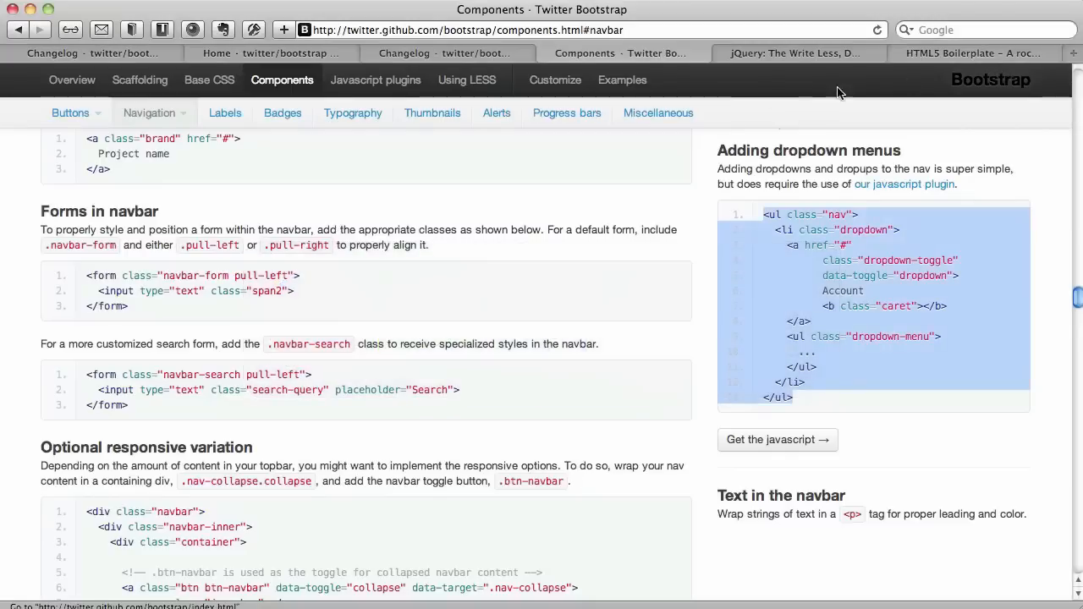
mouse_move(631, 302)
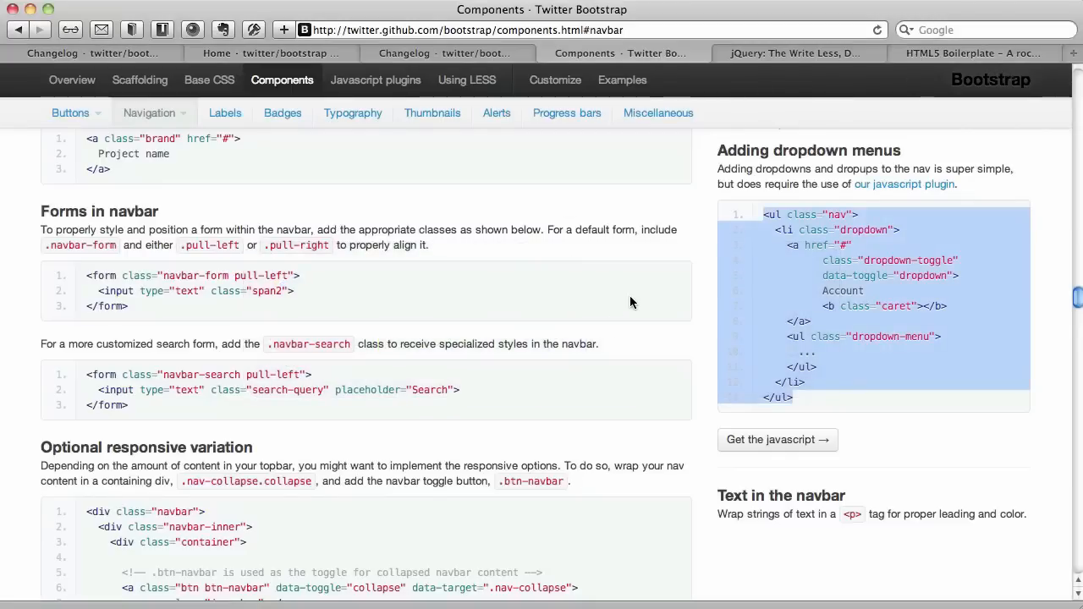
- Scroll the Bootstrap components page around the dropdown and responsive navbar examples
scroll(down, 3)
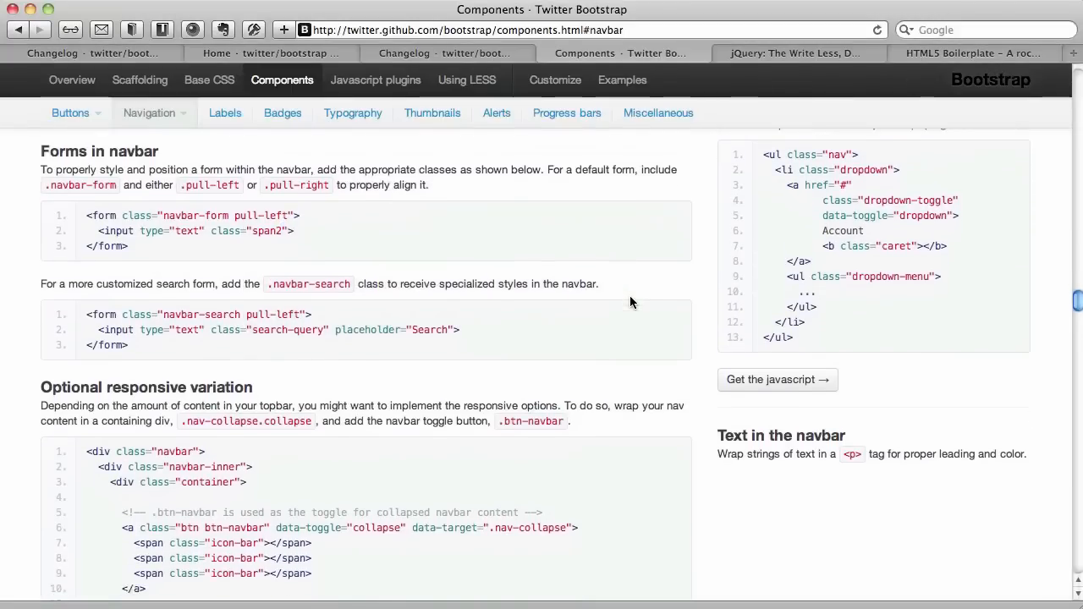
scroll(down, 3)
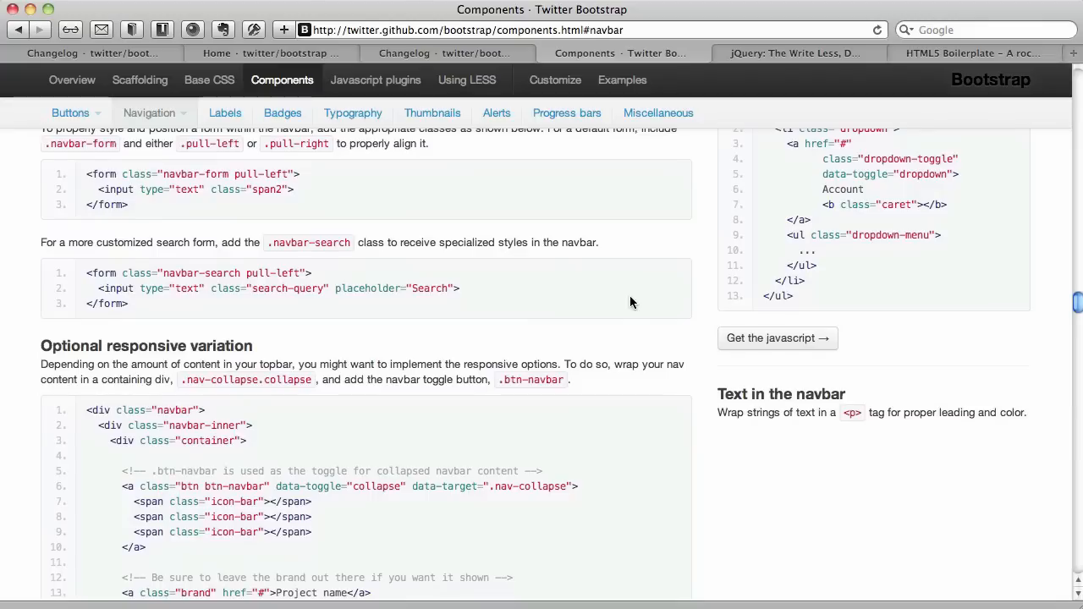
mouse_move(375, 248)
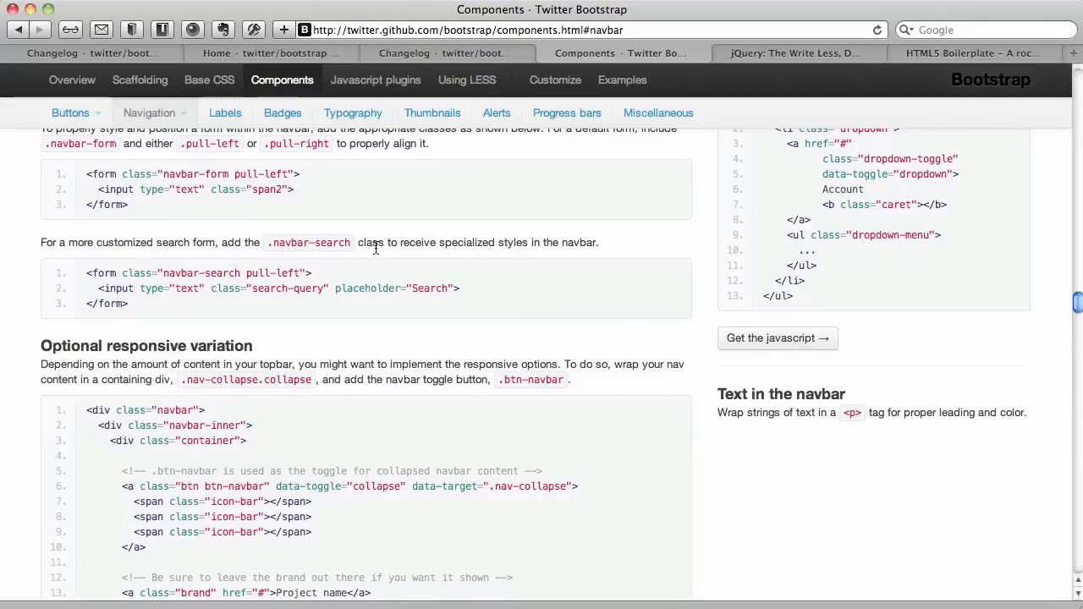
scroll(up, 3)
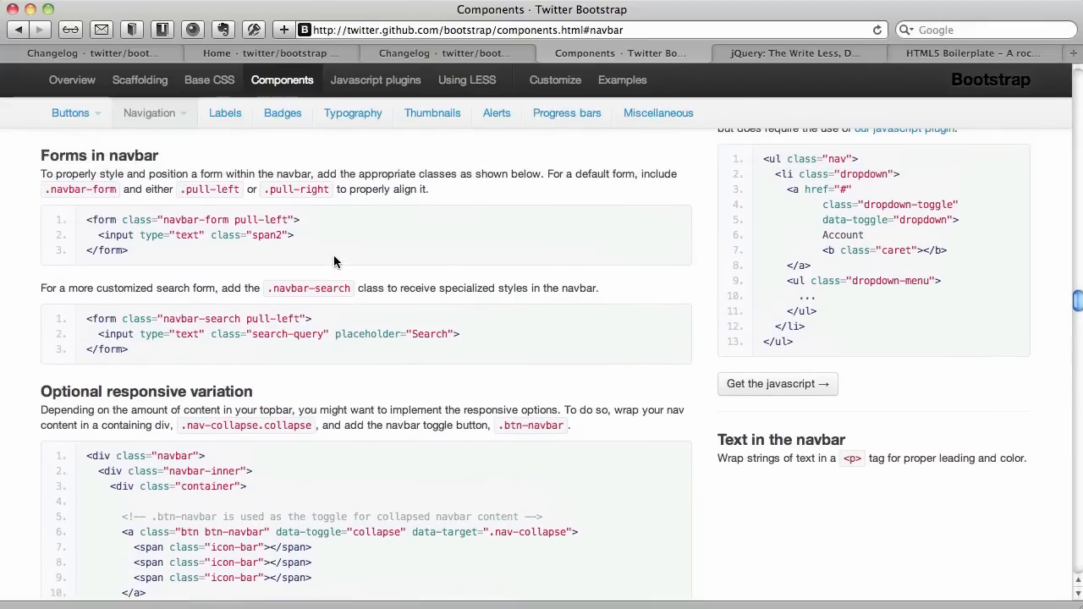
mouse_move(161, 231)
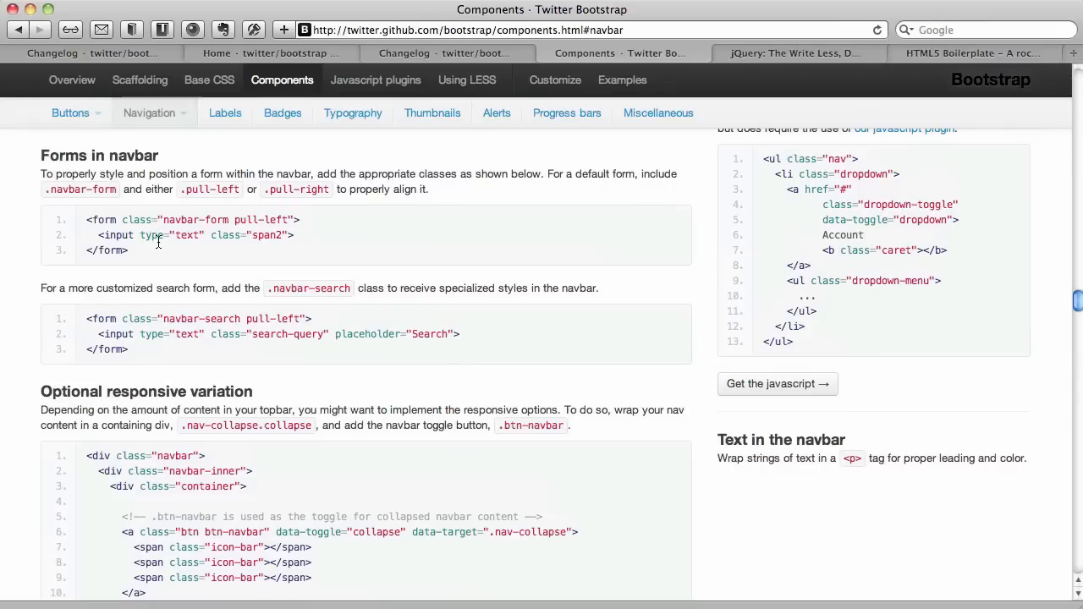
mouse_move(155, 251)
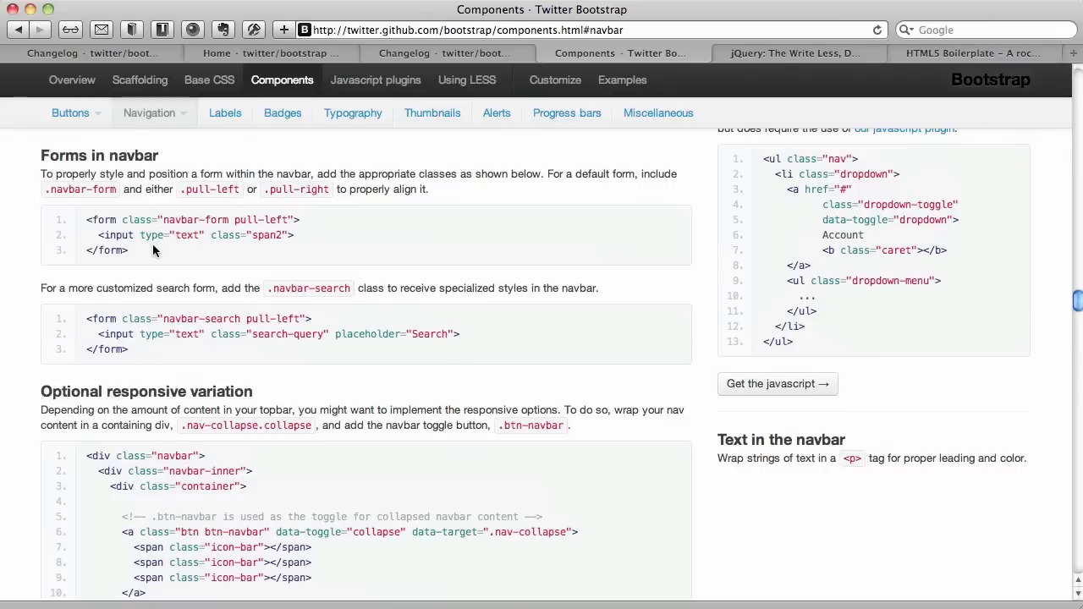
mouse_move(175, 315)
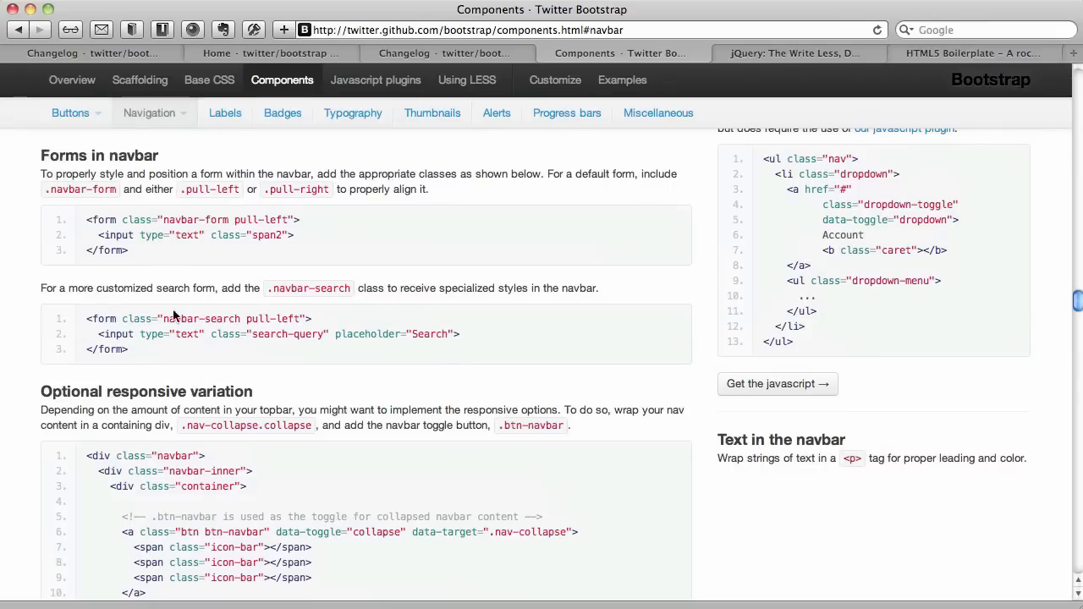
mouse_move(155, 355)
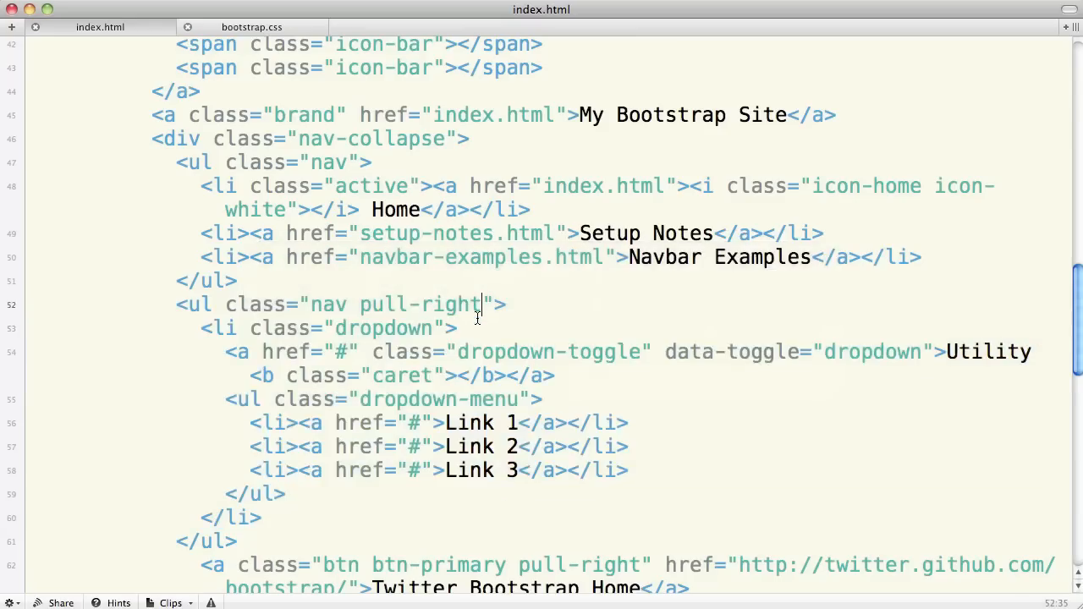
- Add the navbar-search form with a Search placeholder and change its pull-left class to pull-right
scroll(down, 3)
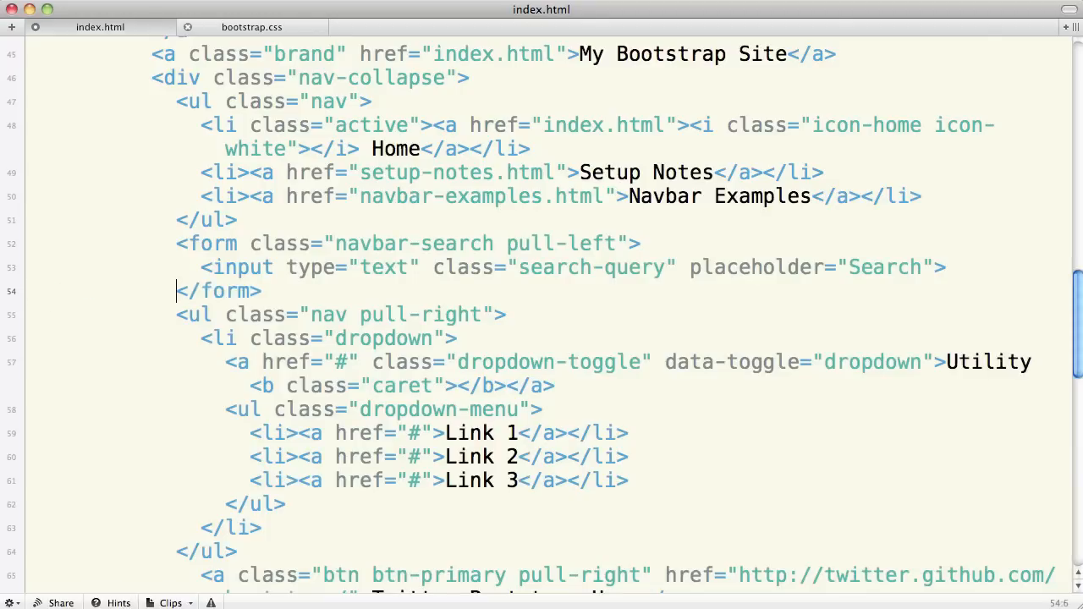
double_click(592, 243)
text(righ)
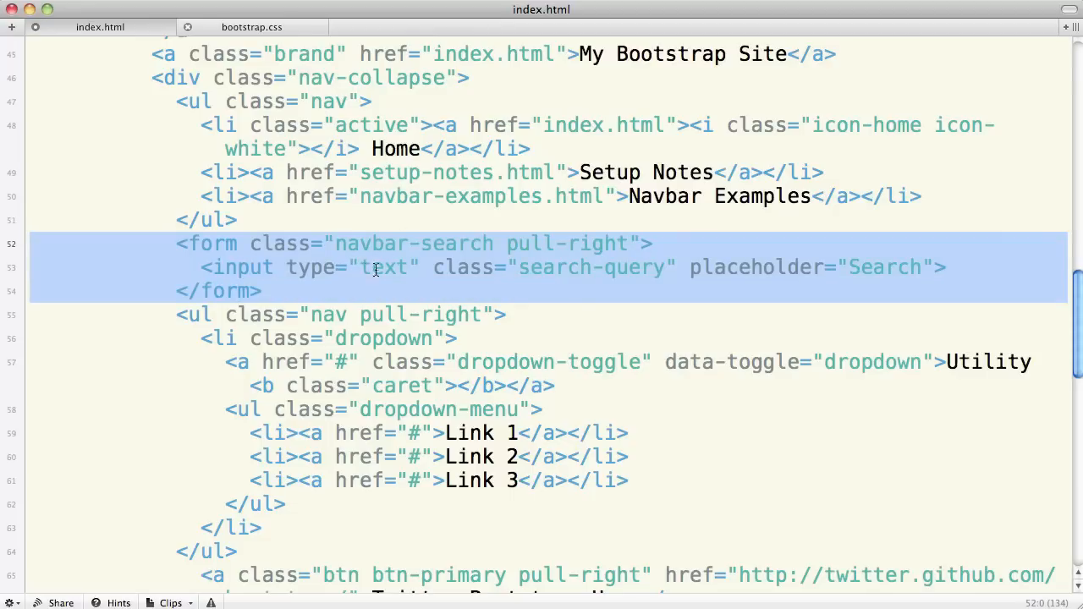
mouse_move(684, 273)
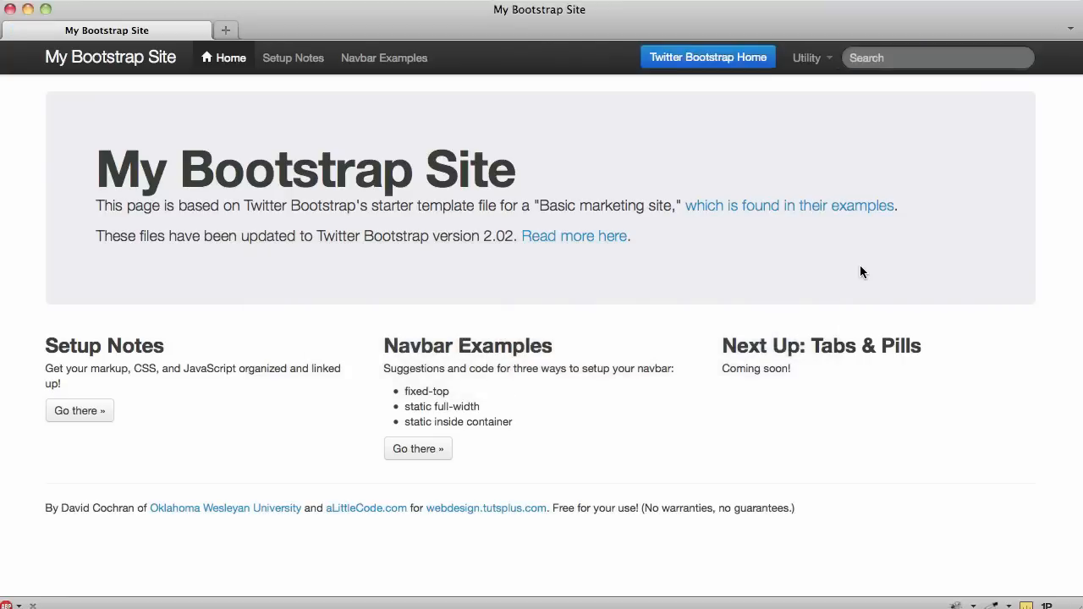
- Click into the new Search field at the navbar's far right in Safari
click(937, 57)
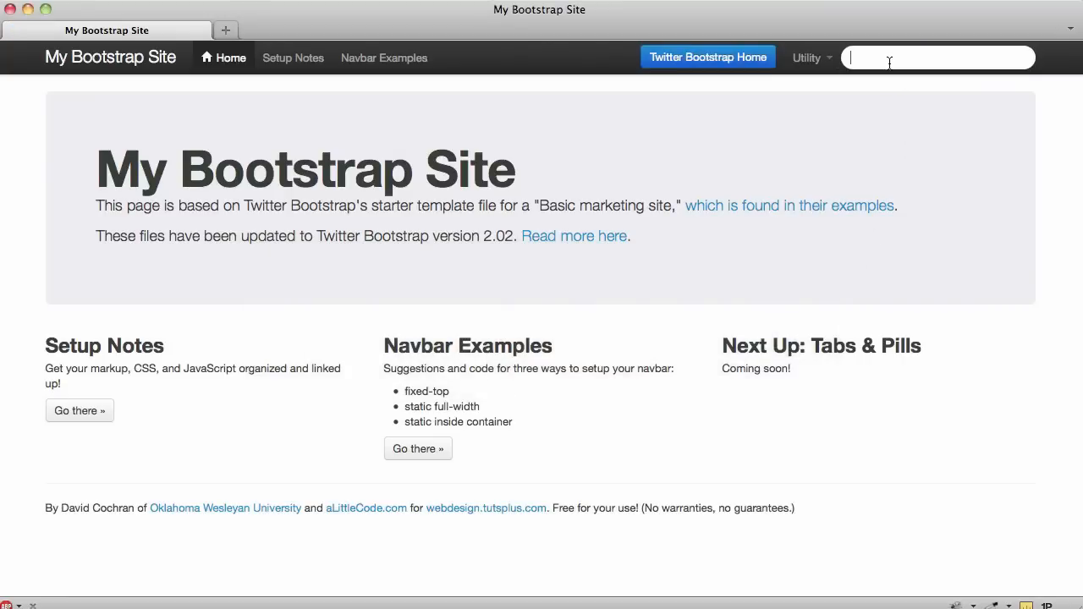